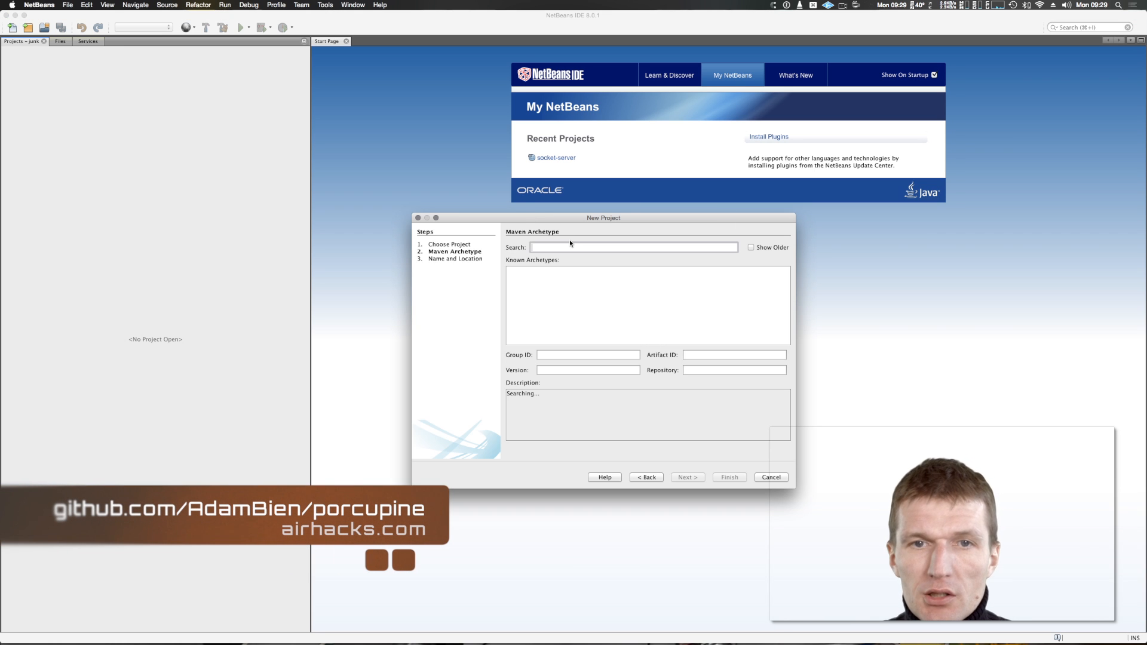
- Generate a Maven project named 'pork' from the com.airhacks javaee7-essentials-archetype
{"action": "type", "text": "com.airh"}
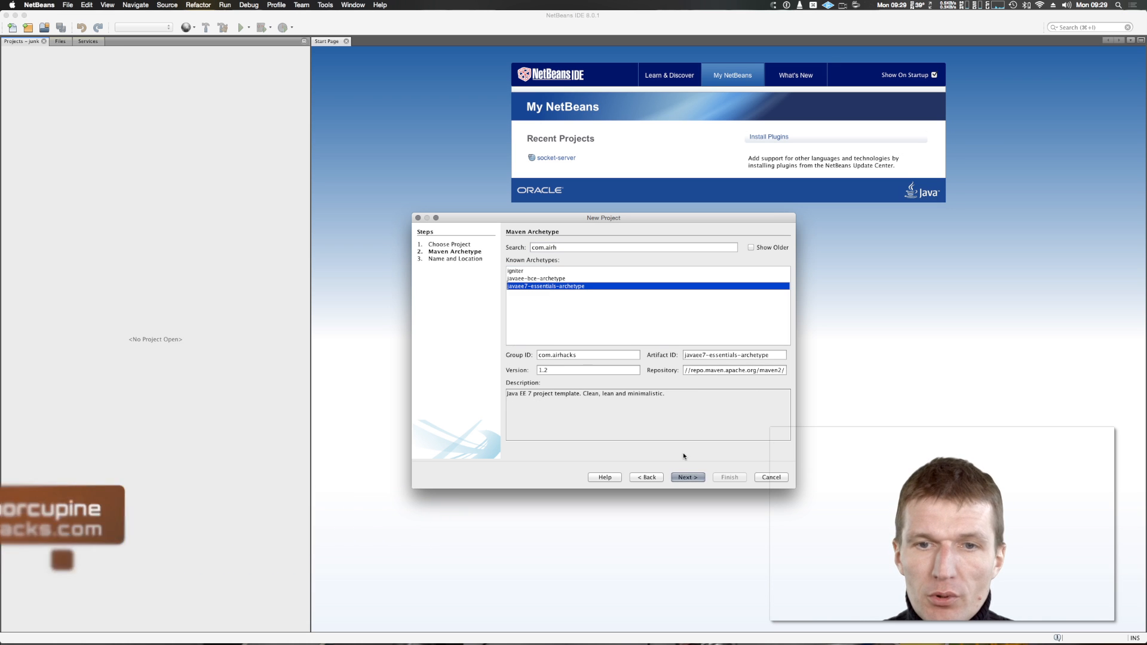
{"action": "left_click", "coordinate": [686, 476]}
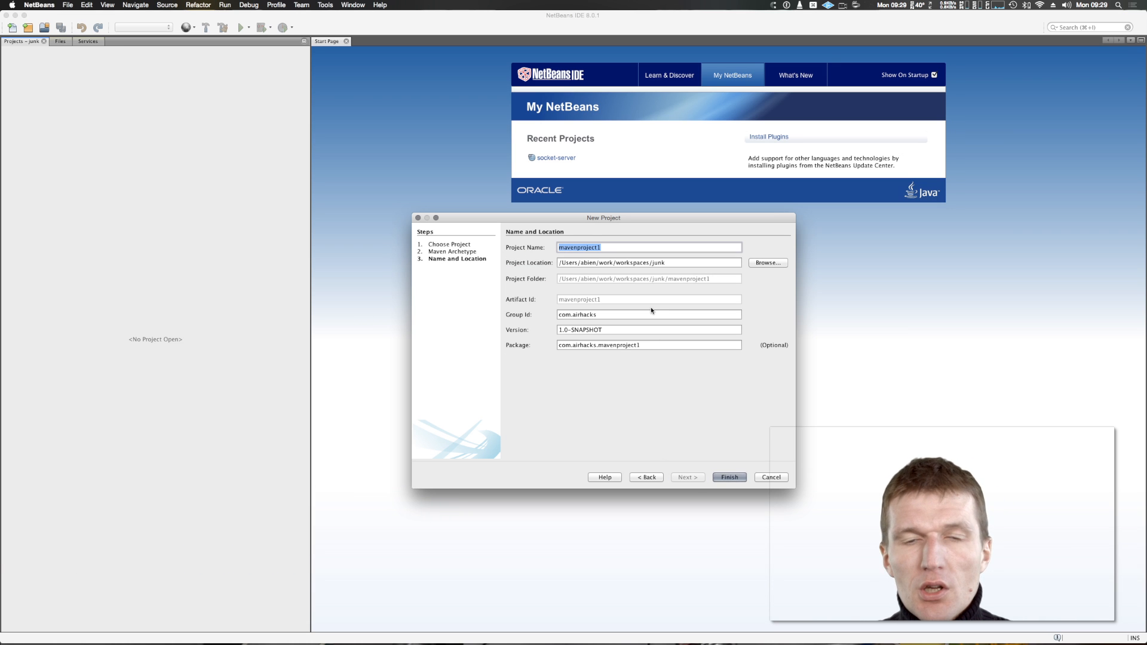
{"action": "type", "text": "pork"}
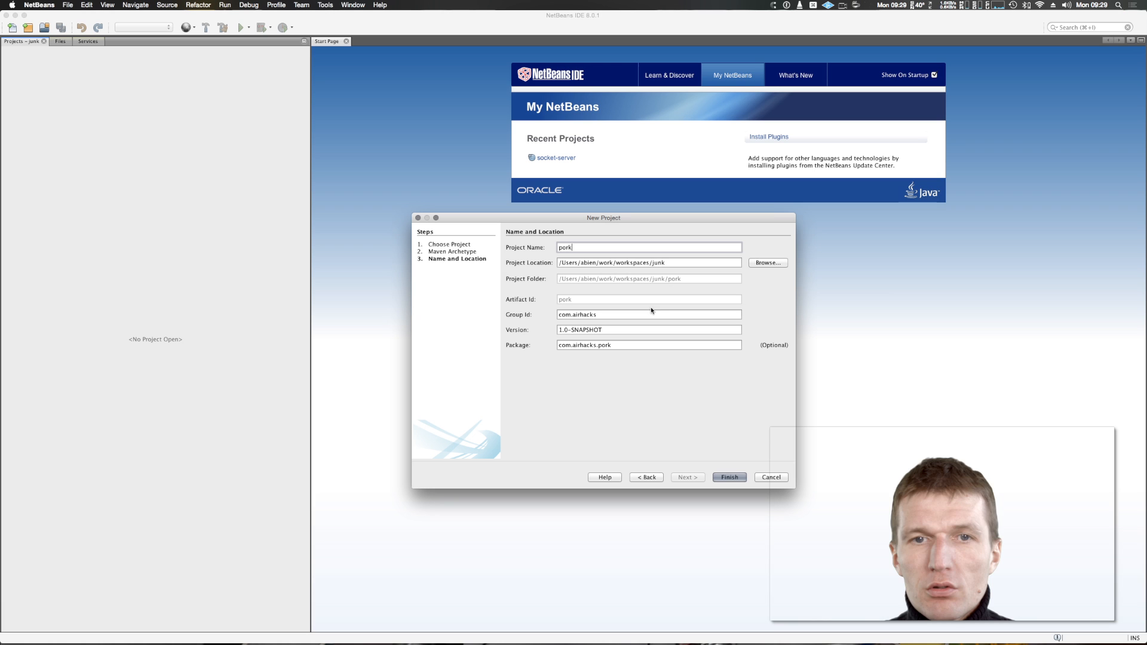
{"action": "left_click", "coordinate": [729, 476]}
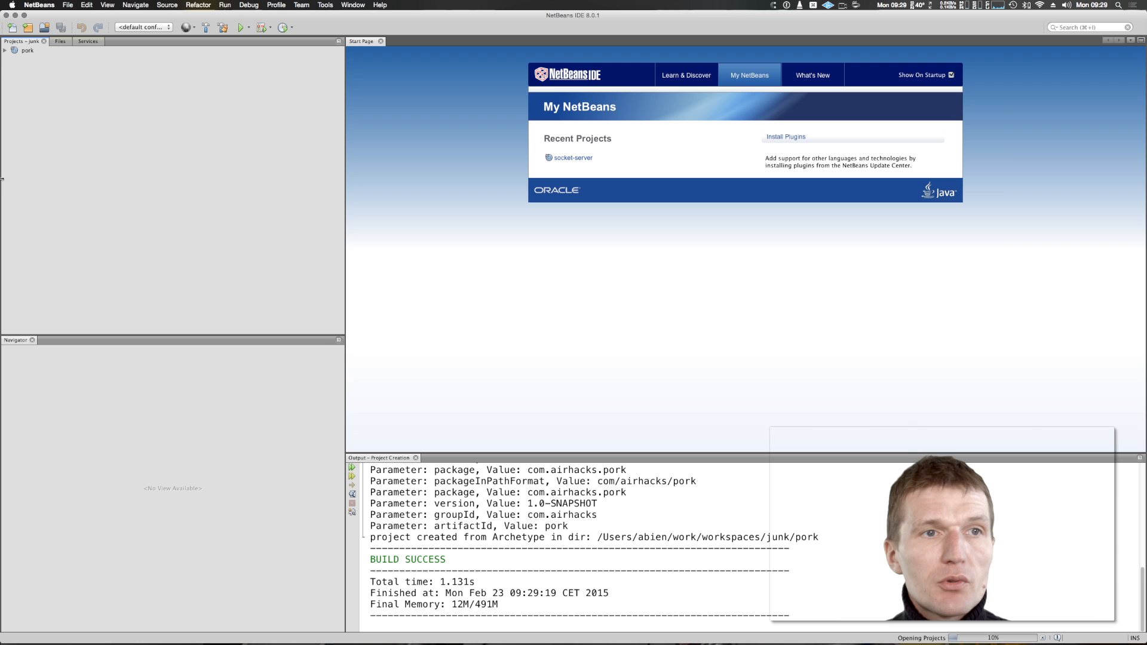
- Add the com.airhacks:porcupine 0.0.2 dependency to the pork pom.xml
{"action": "left_click", "coordinate": [5, 50]}
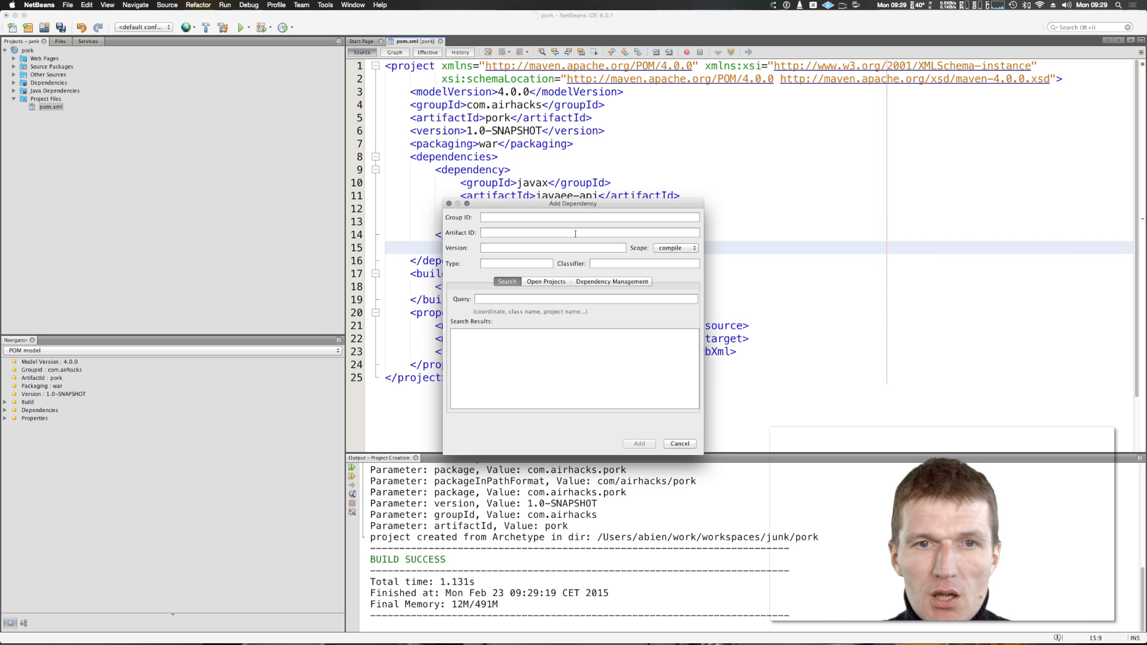
{"action": "type", "text": "porcupine"}
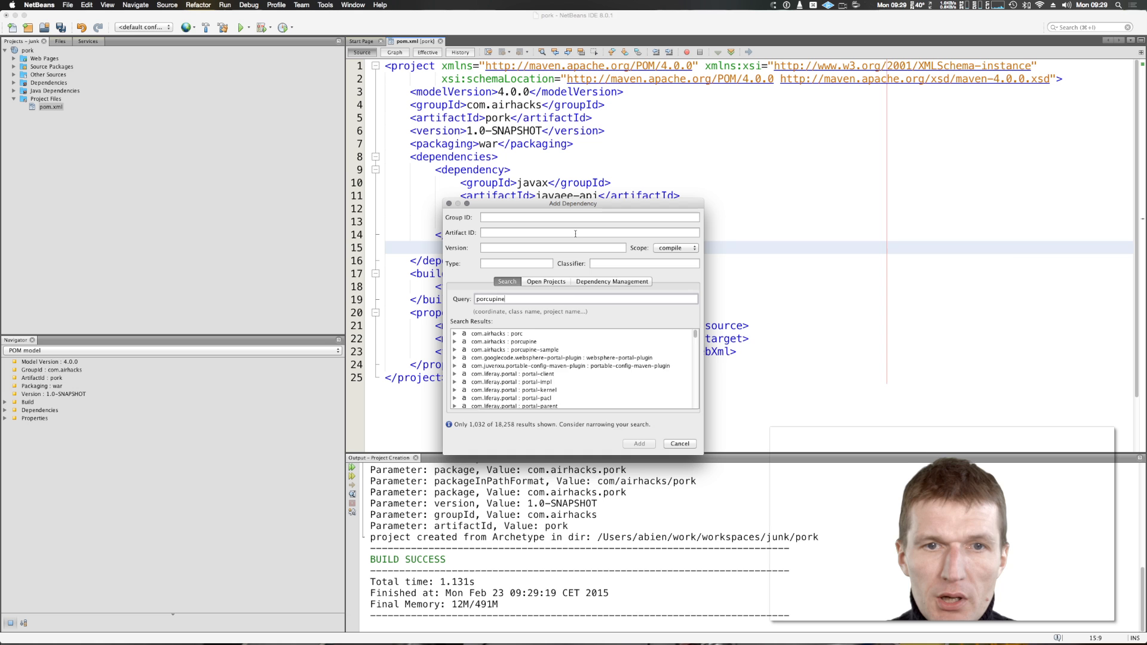
{"action": "left_click", "coordinate": [454, 334]}
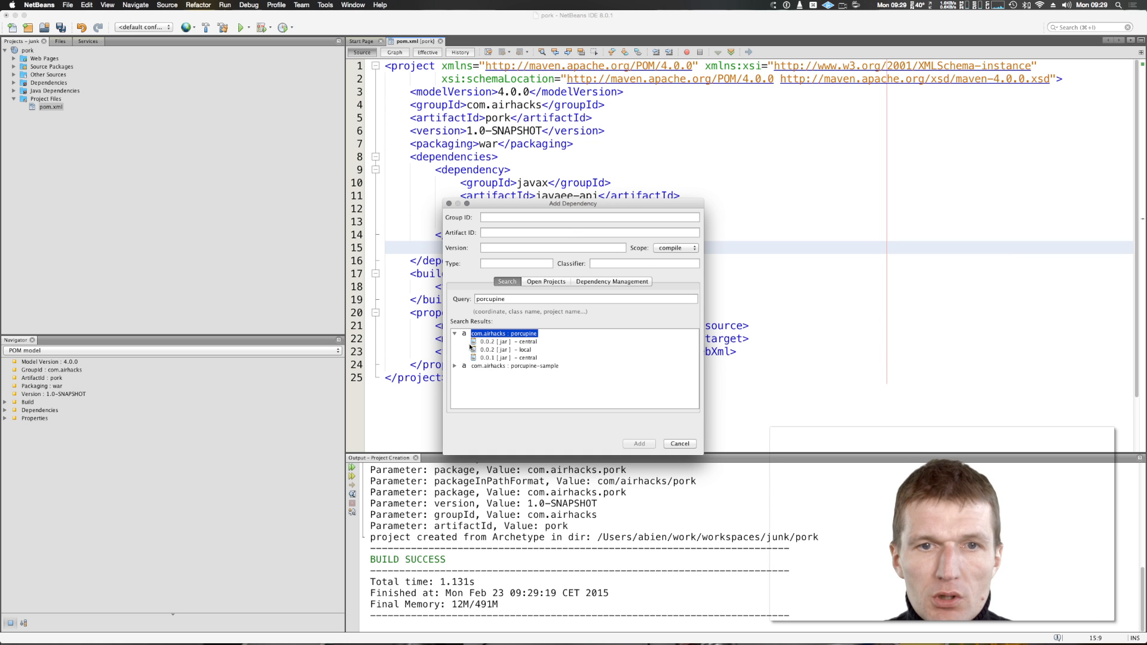
{"action": "left_click", "coordinate": [677, 443]}
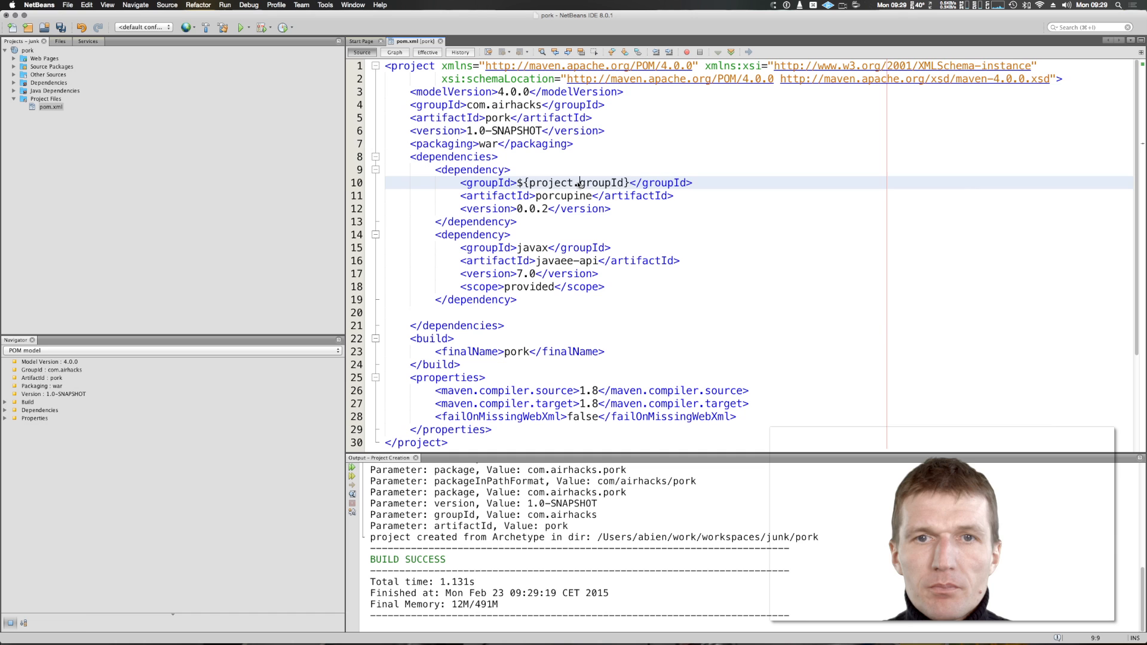
{"action": "type", "text": "com.airhacks"}
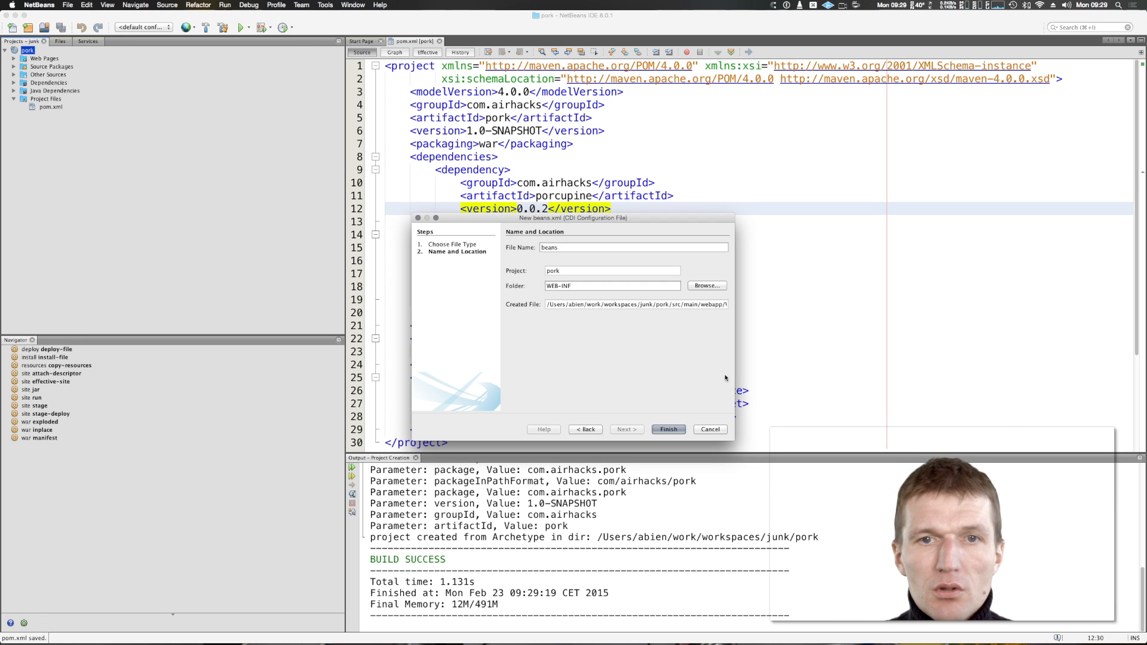
- Create beans.xml in WEB-INF with bean-discovery-mode 'all'
{"action": "left_click", "coordinate": [667, 430]}
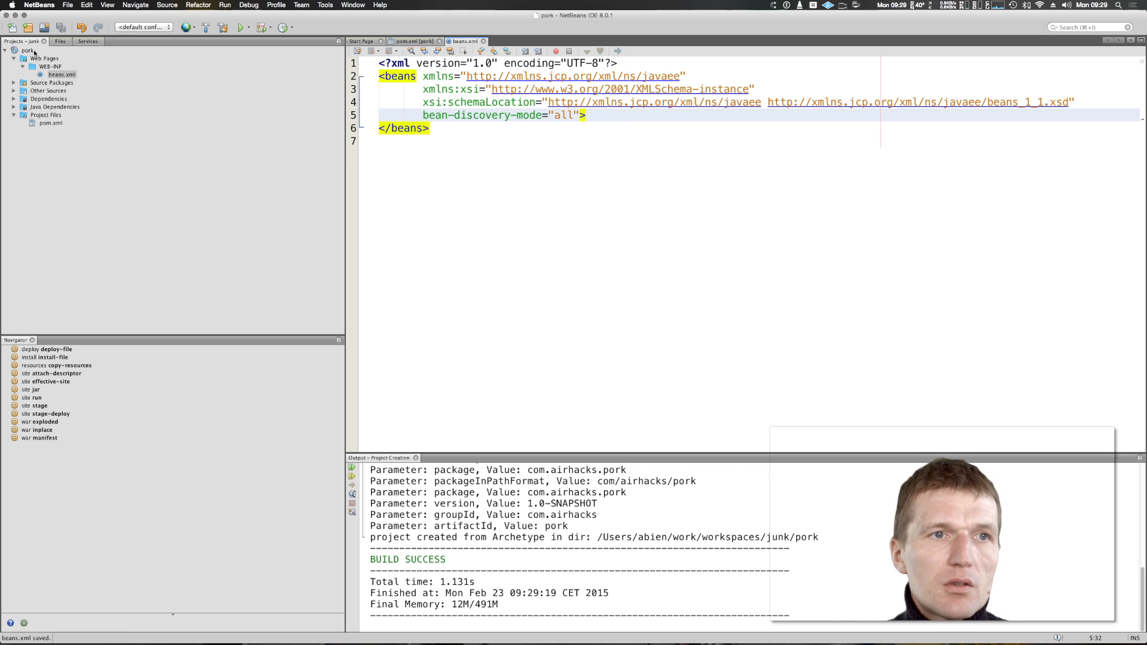
- Create an empty Java class JAXRSConfiguration in package com.airhacks
{"action": "right_click", "coordinate": [29, 49]}
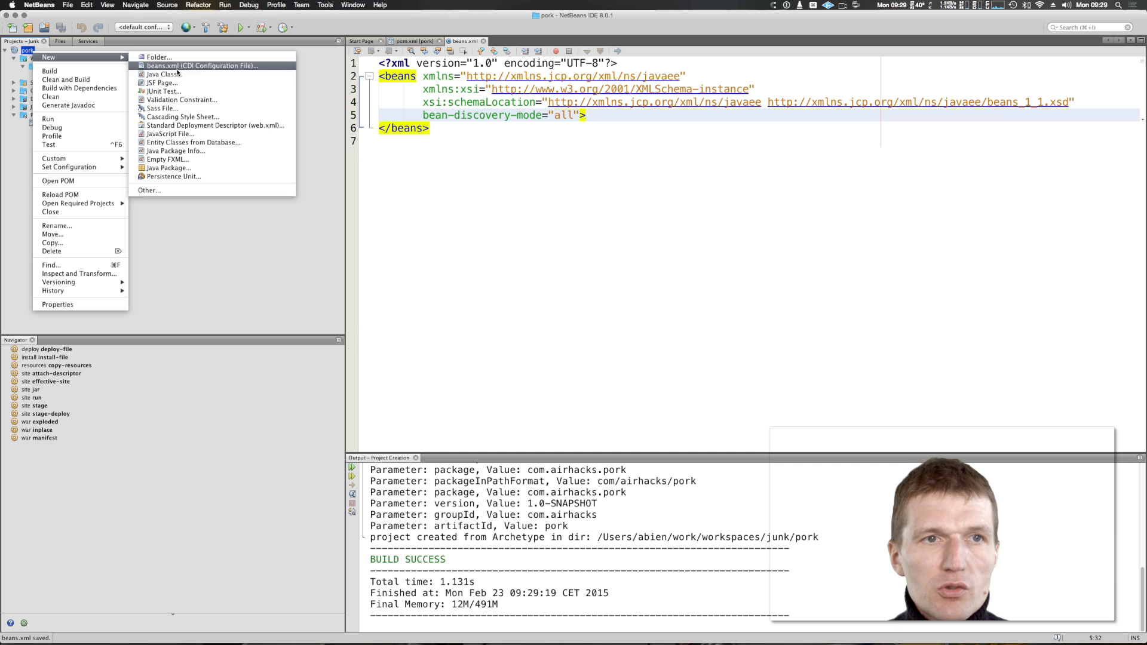
{"action": "left_click", "coordinate": [163, 74]}
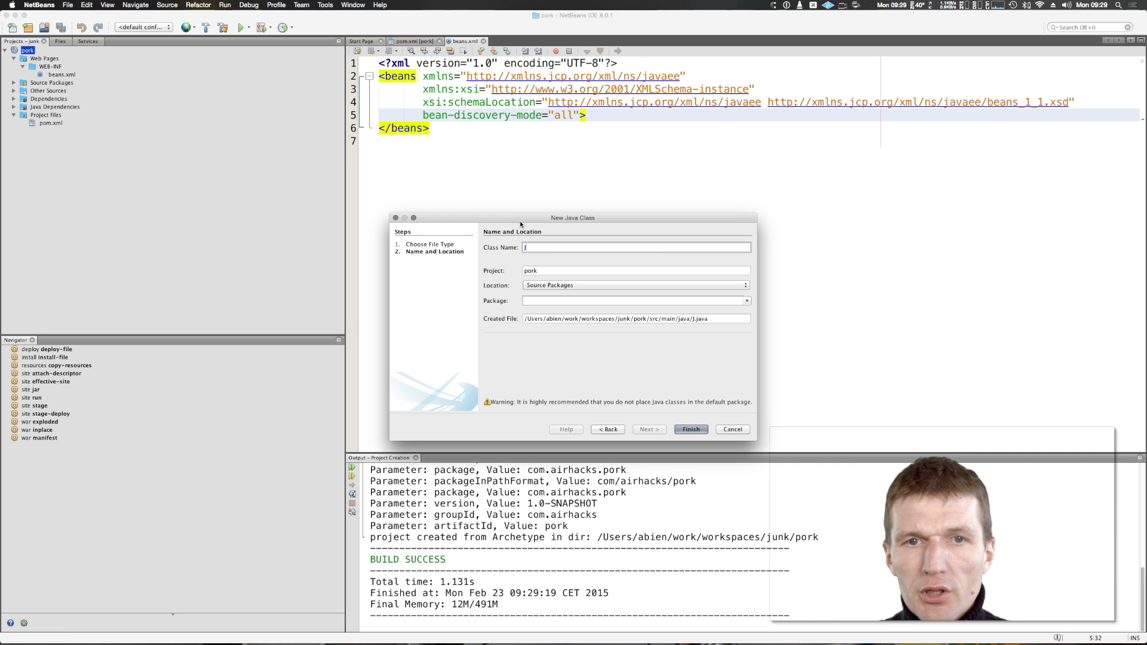
{"action": "type", "text": "JAXRSConf"}
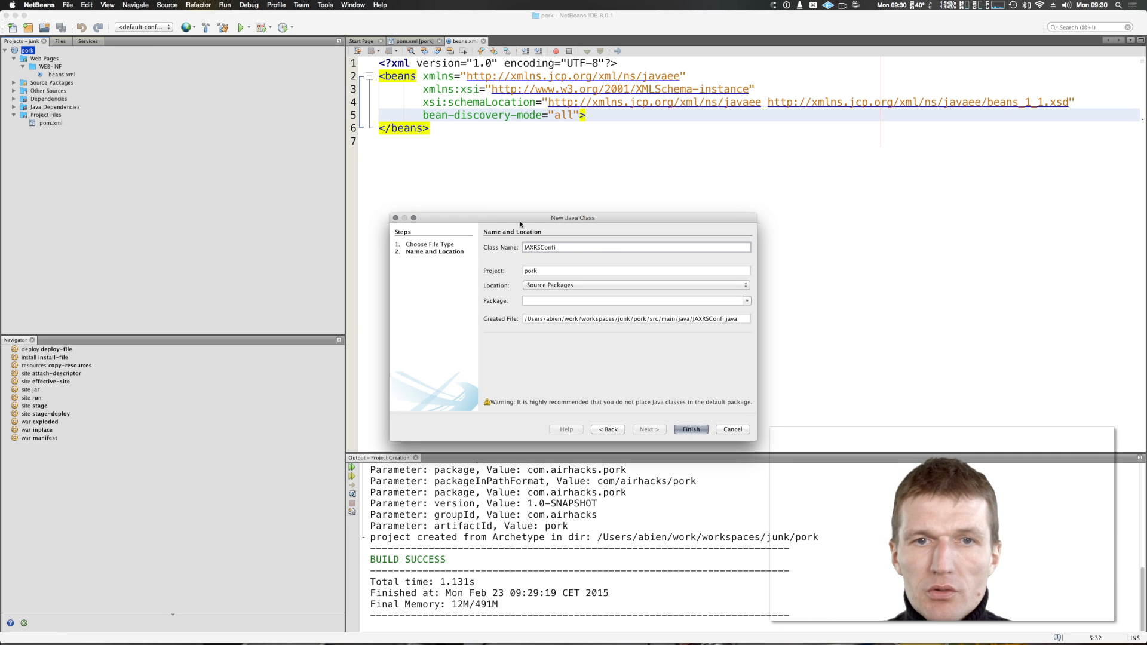
{"action": "type", "text": "iguration"}
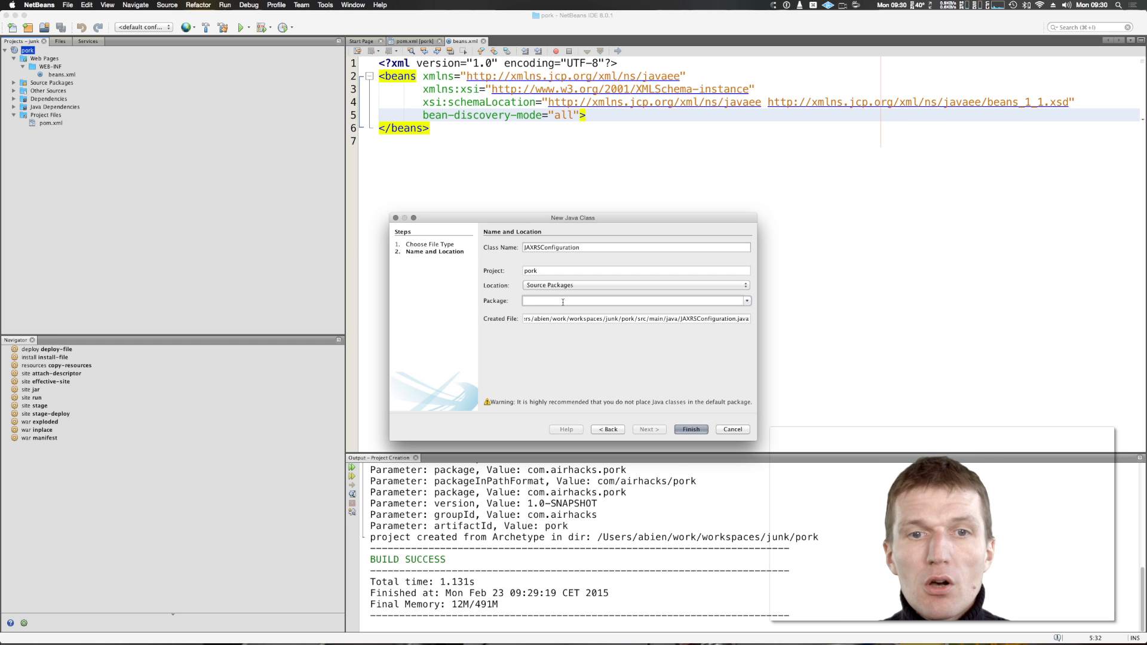
{"action": "type", "text": "com.airhacks"}
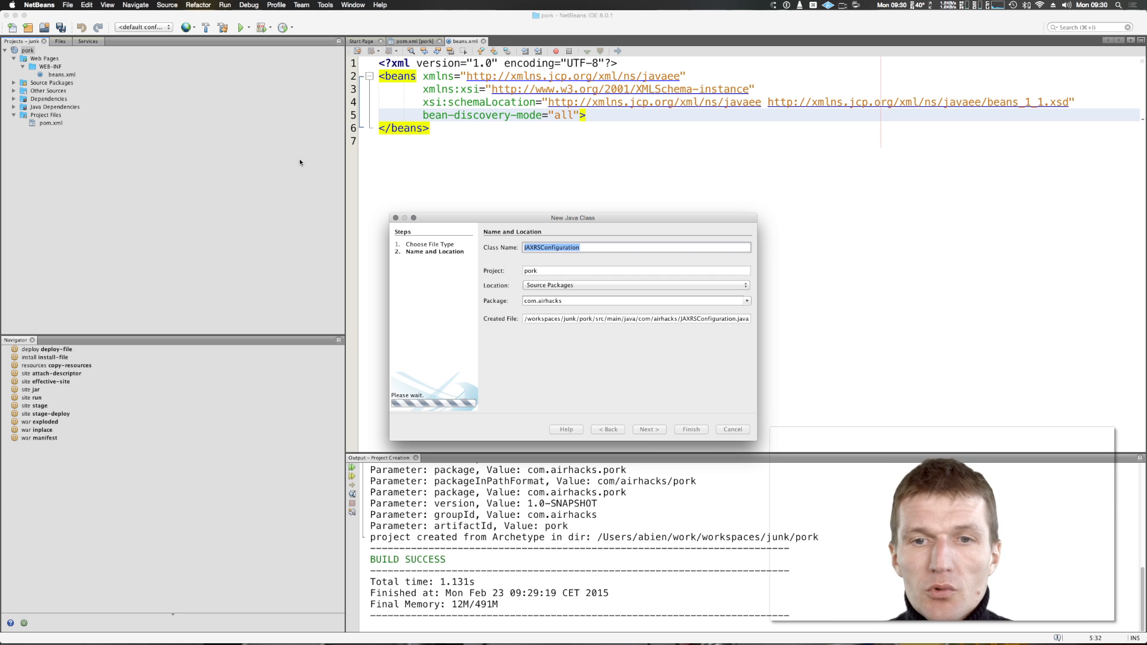
{"action": "left_click", "coordinate": [690, 430]}
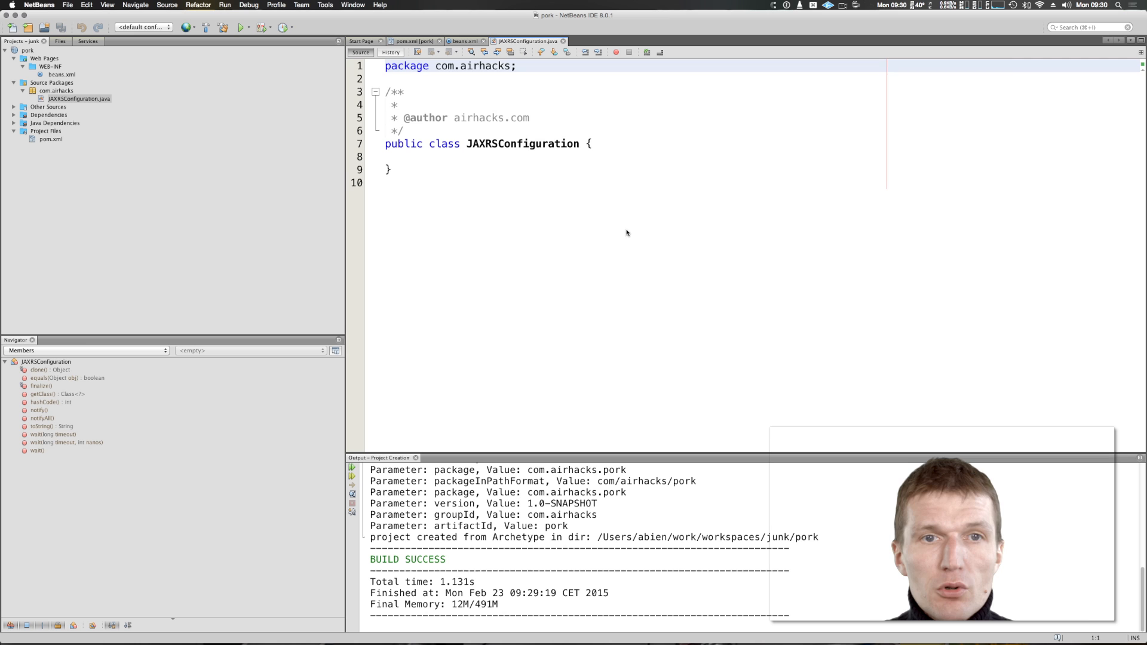
{"action": "type", "text": "@"}
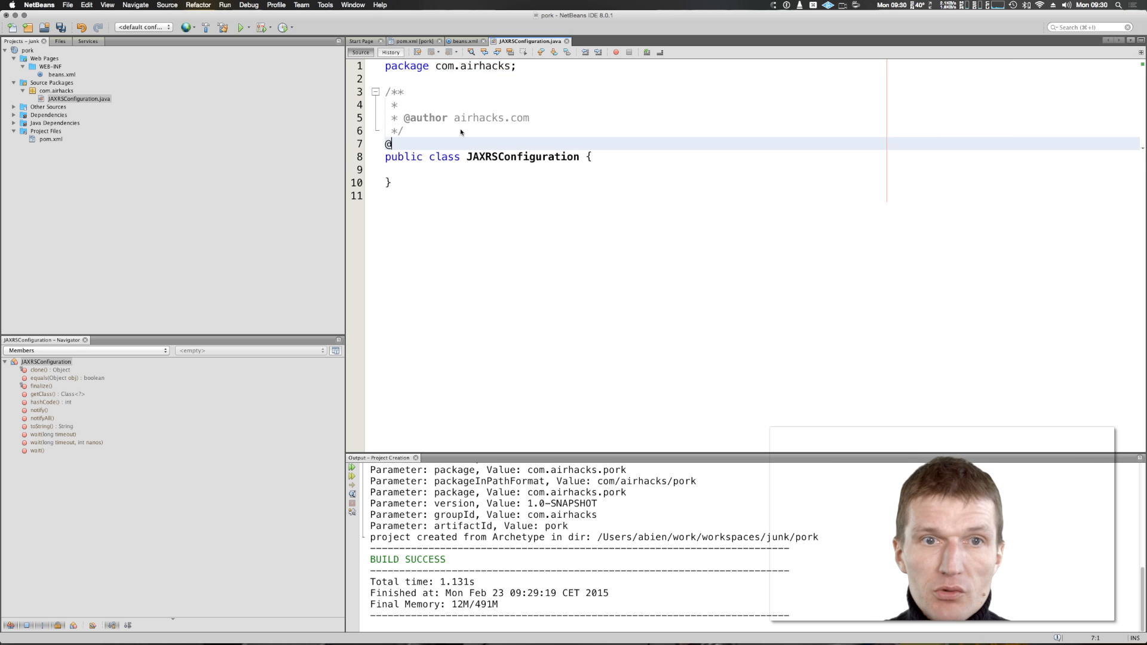
{"action": "type", "text": "ApplicationPath"}
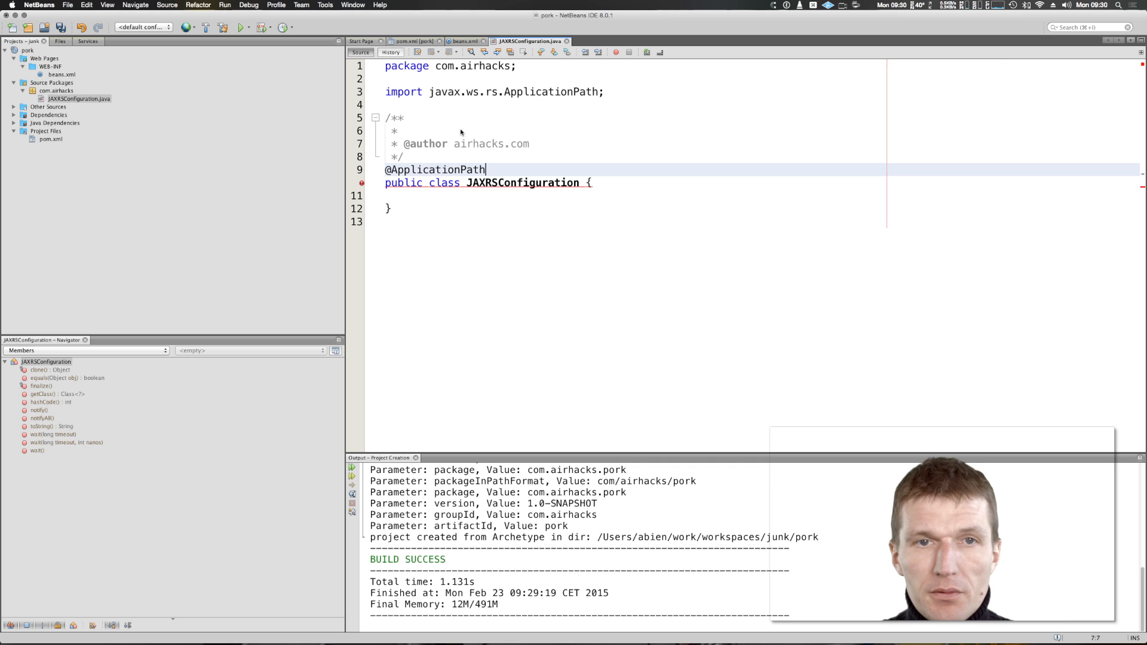
{"action": "type", "text": "(\"re\")"}
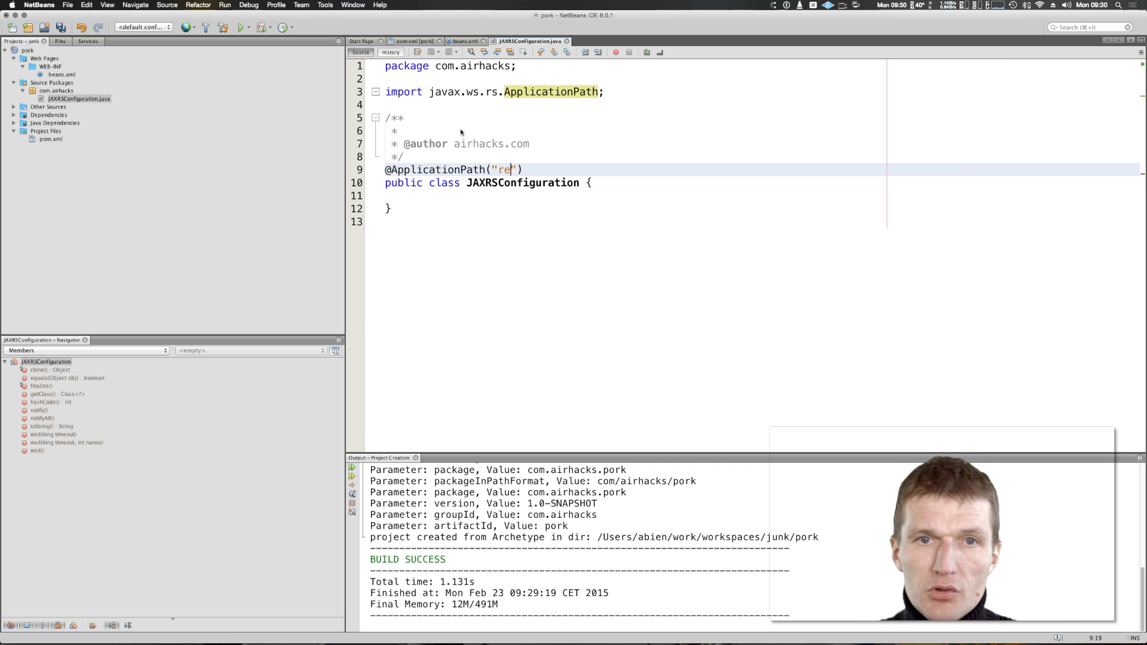
{"action": "type", "text": "sources"}
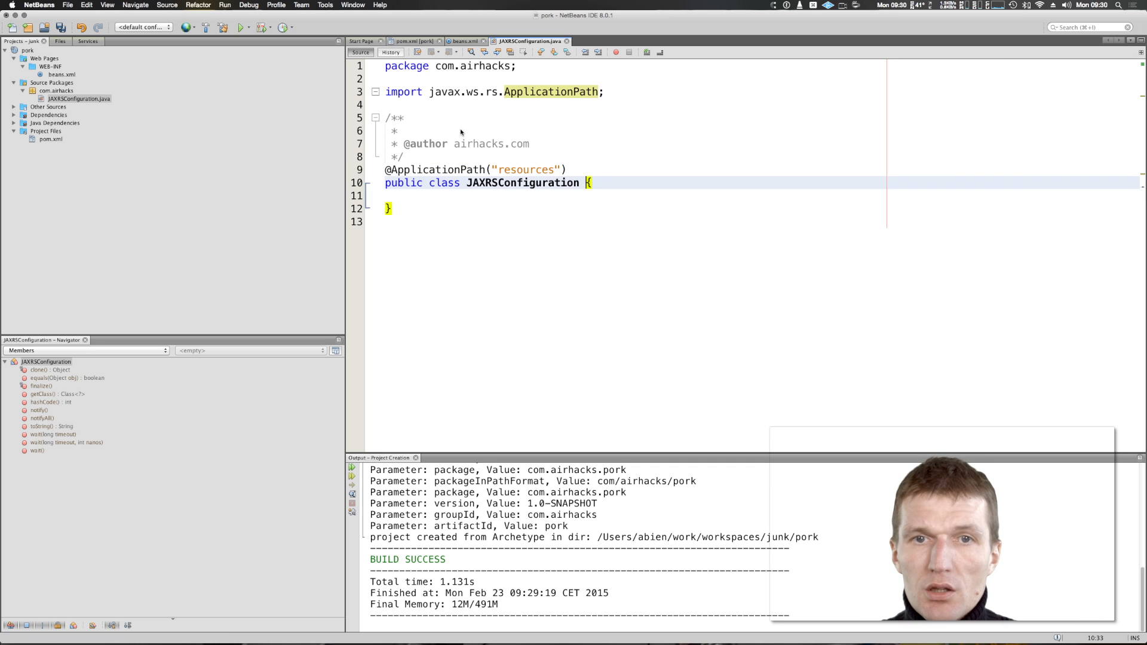
{"action": "type", "text": "extends APpli"}
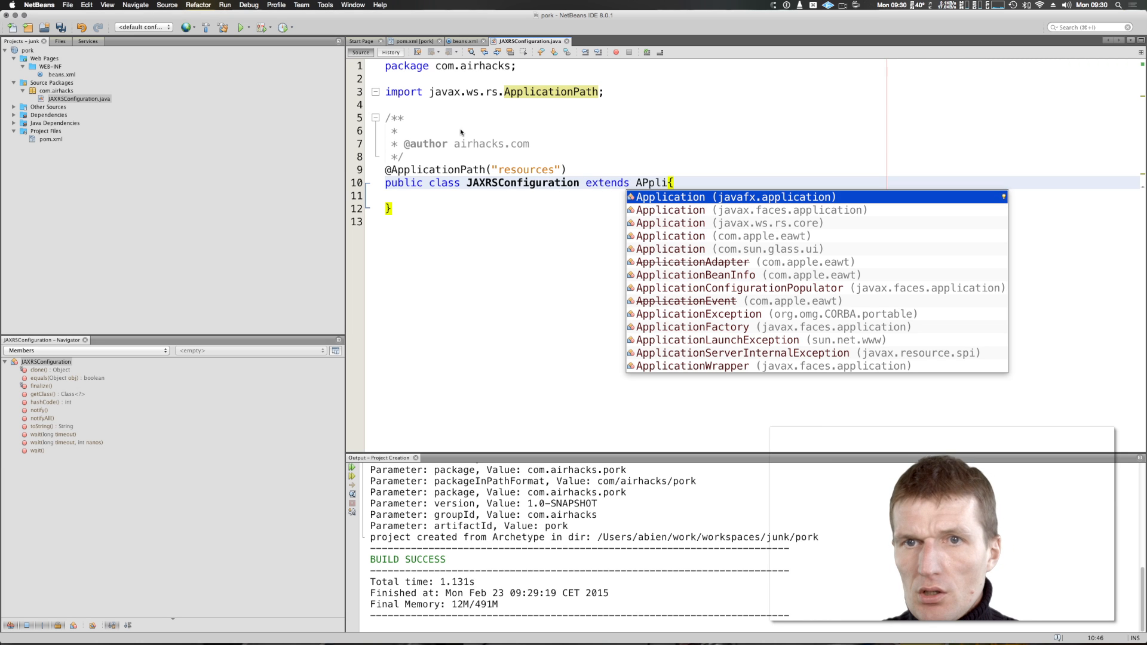
{"action": "left_click", "coordinate": [741, 222]}
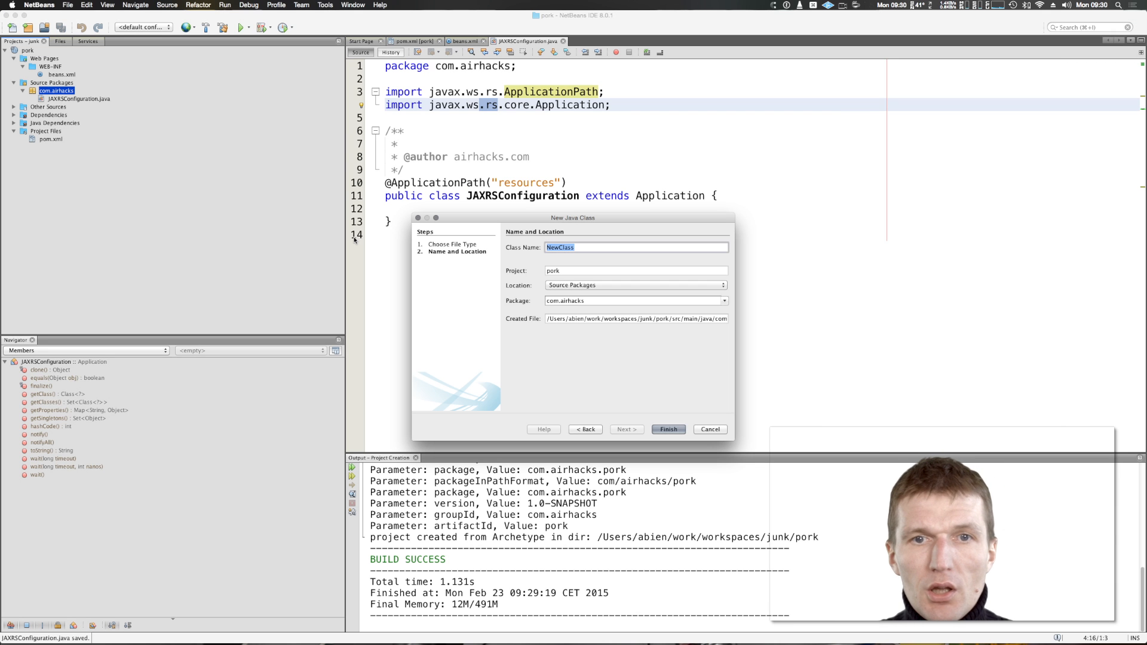
{"action": "type", "text": "StatisticsResdo"}
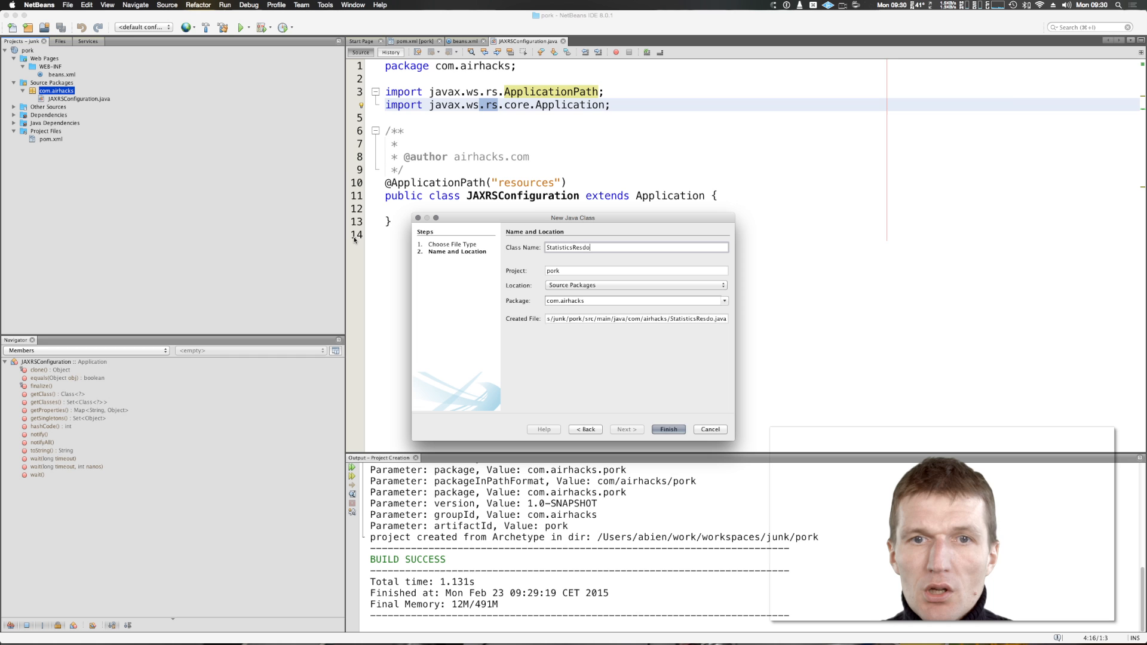
{"action": "left_click", "coordinate": [666, 429]}
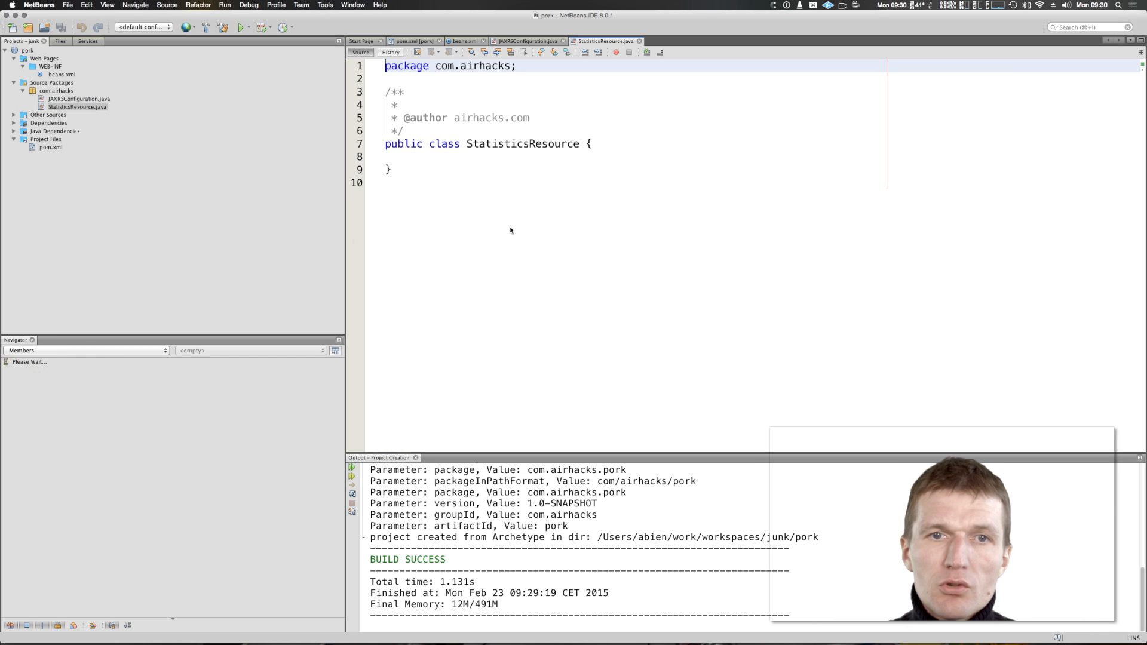
{"action": "type", "text": "@"}
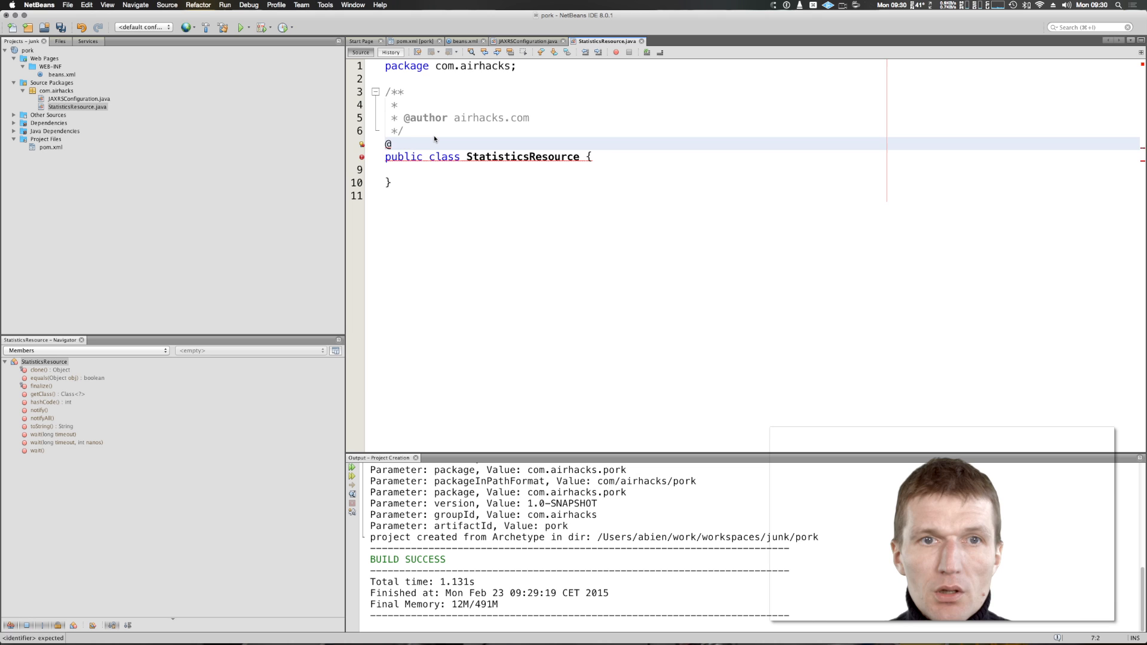
{"action": "type", "text": "@Path(\"stati"}
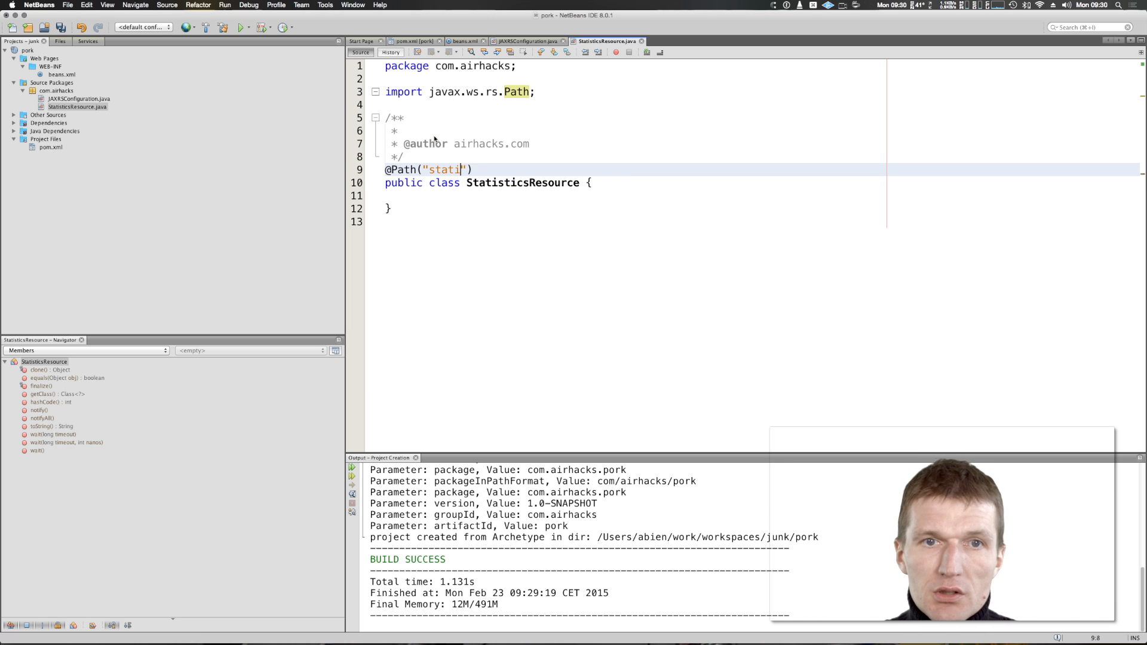
{"action": "type", "text": "sti"}
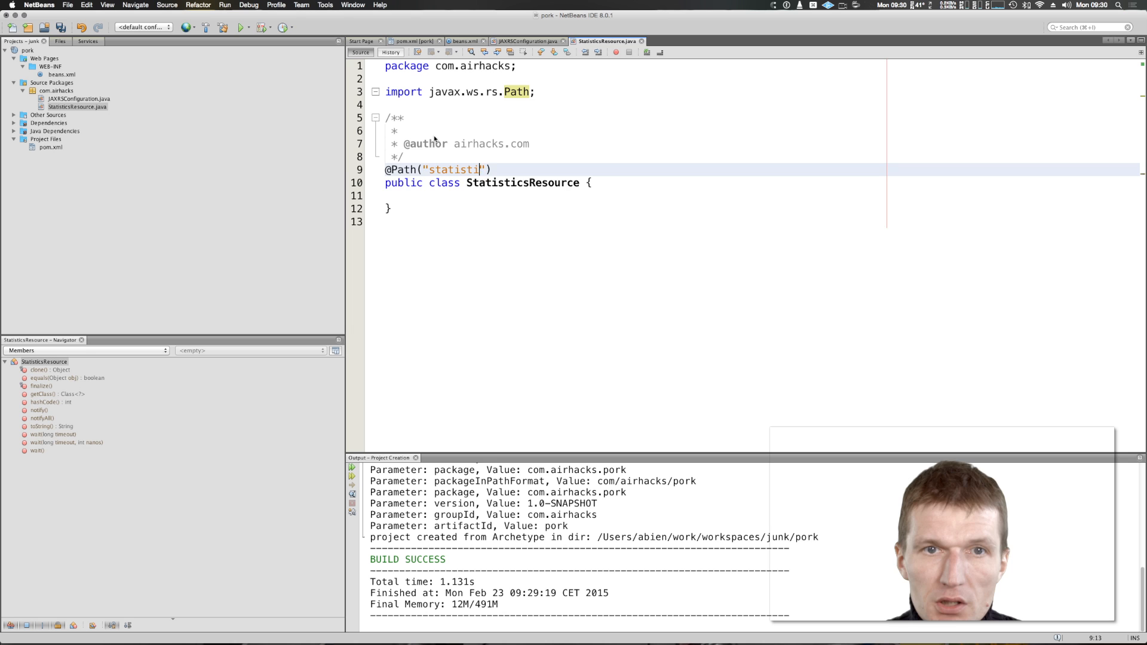
{"action": "type", "text": "@Stae"}
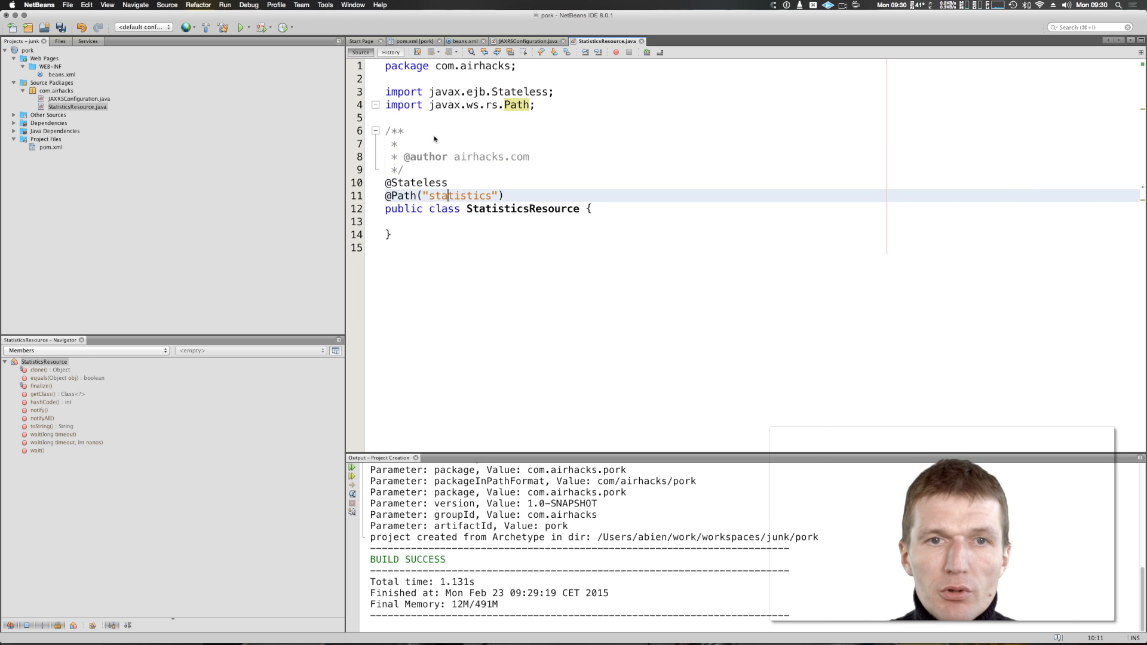
{"action": "type", "text": "@Injec"}
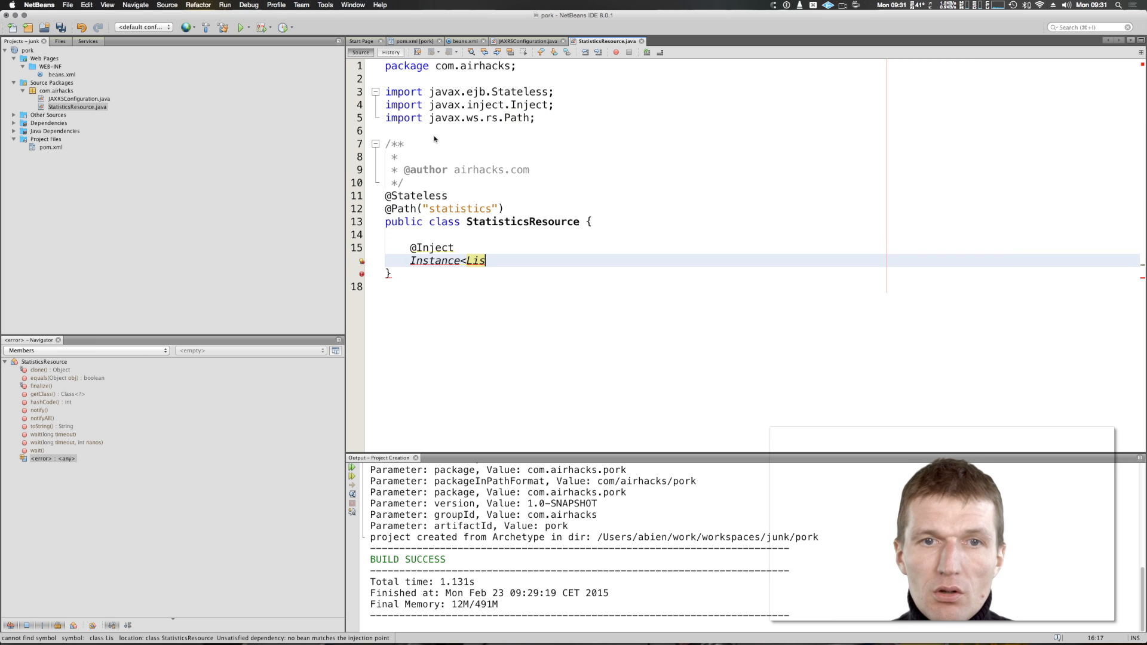
{"action": "type", "text": "t"}
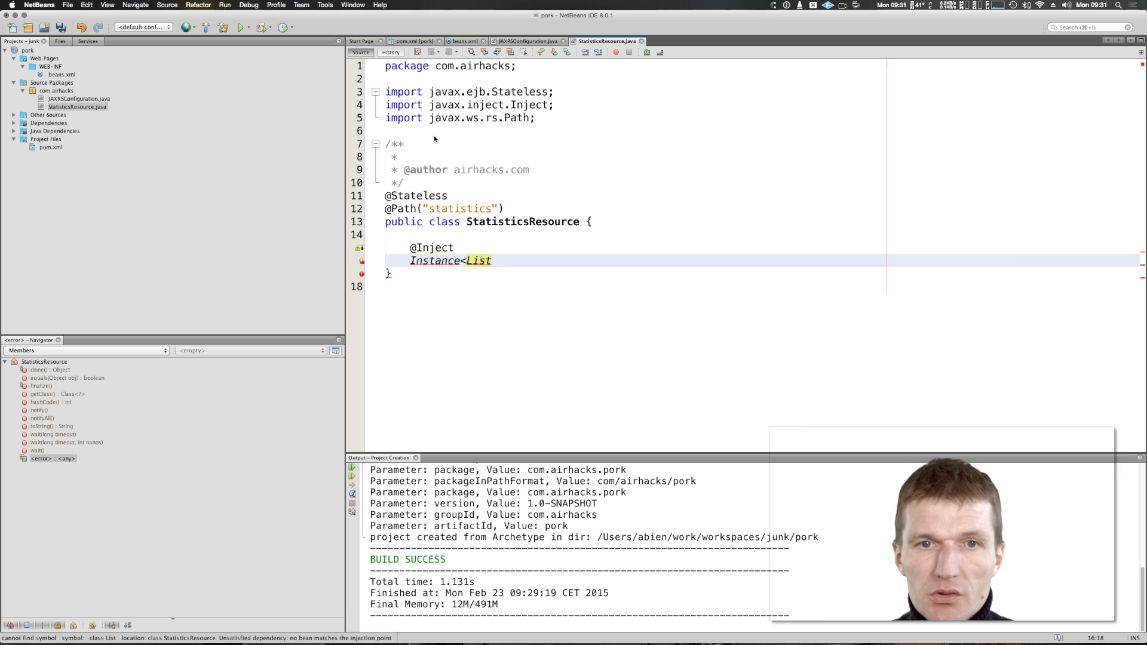
{"action": "type", "text": "<Statistic"}
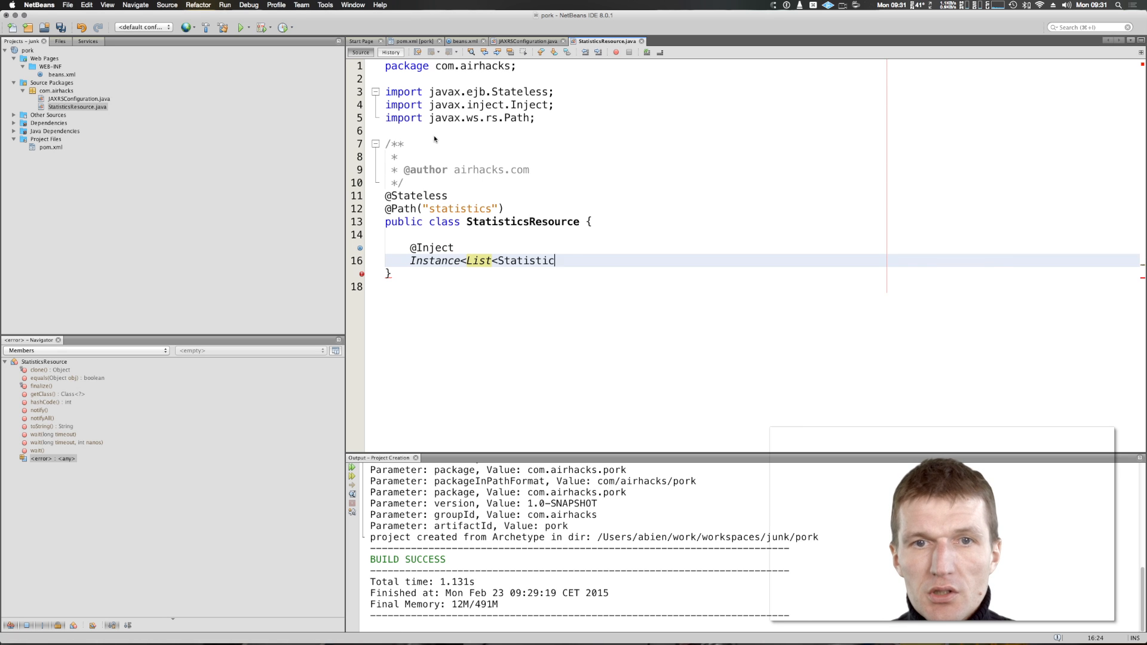
{"action": "type", "text": "s>> stat"}
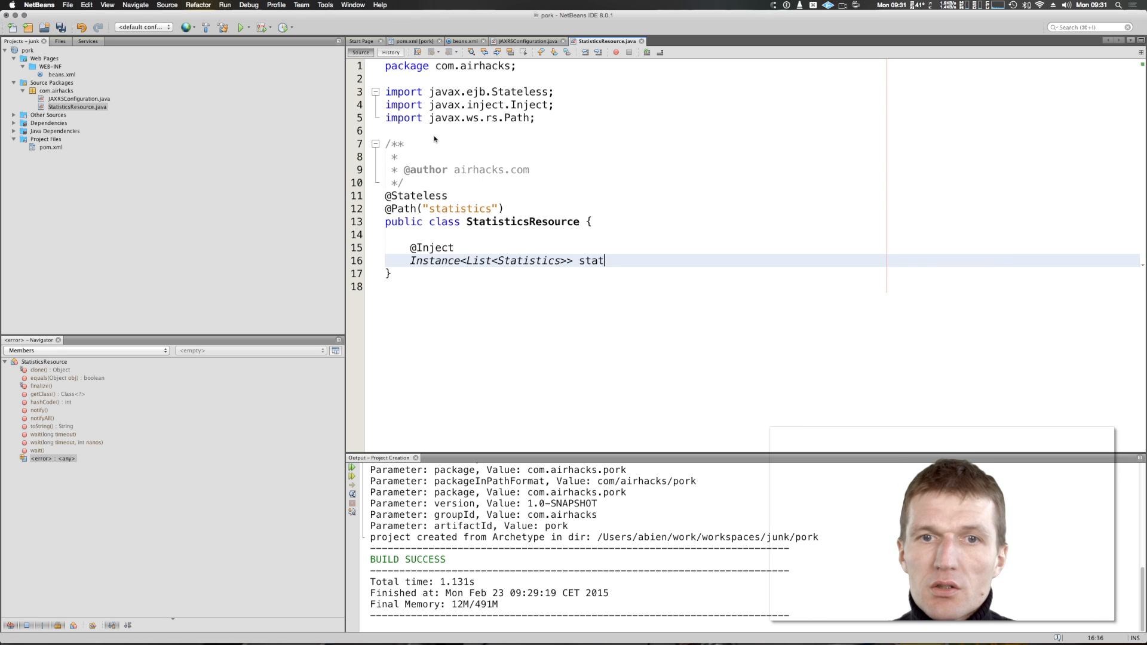
{"action": "type", "text": "istics;"}
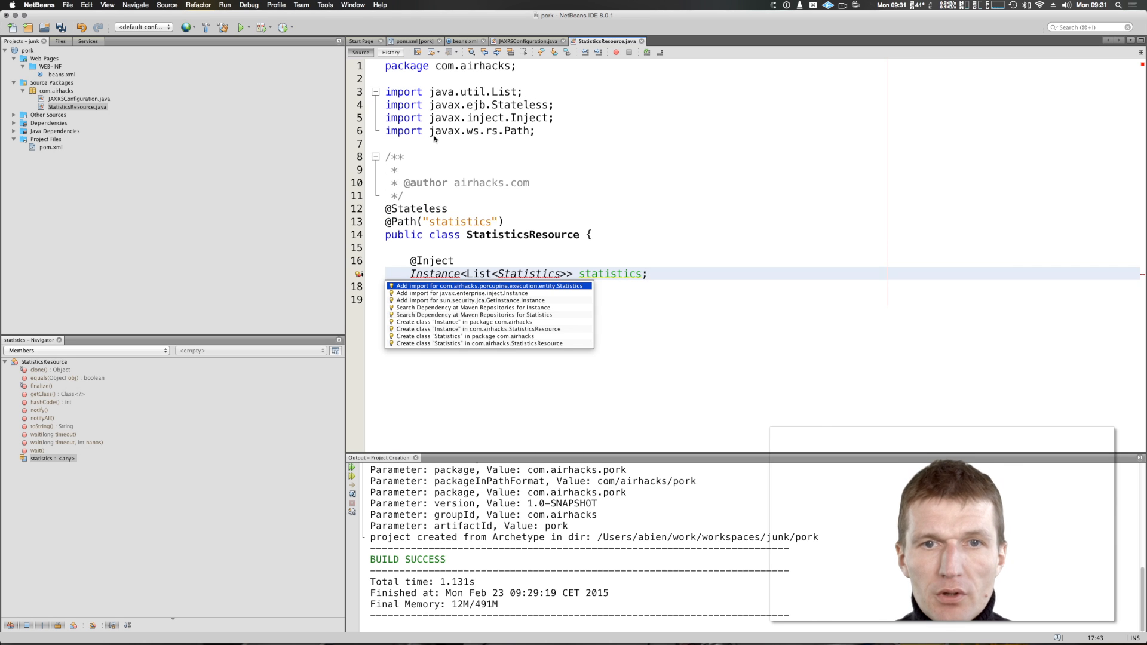
{"action": "left_click", "coordinate": [489, 285]}
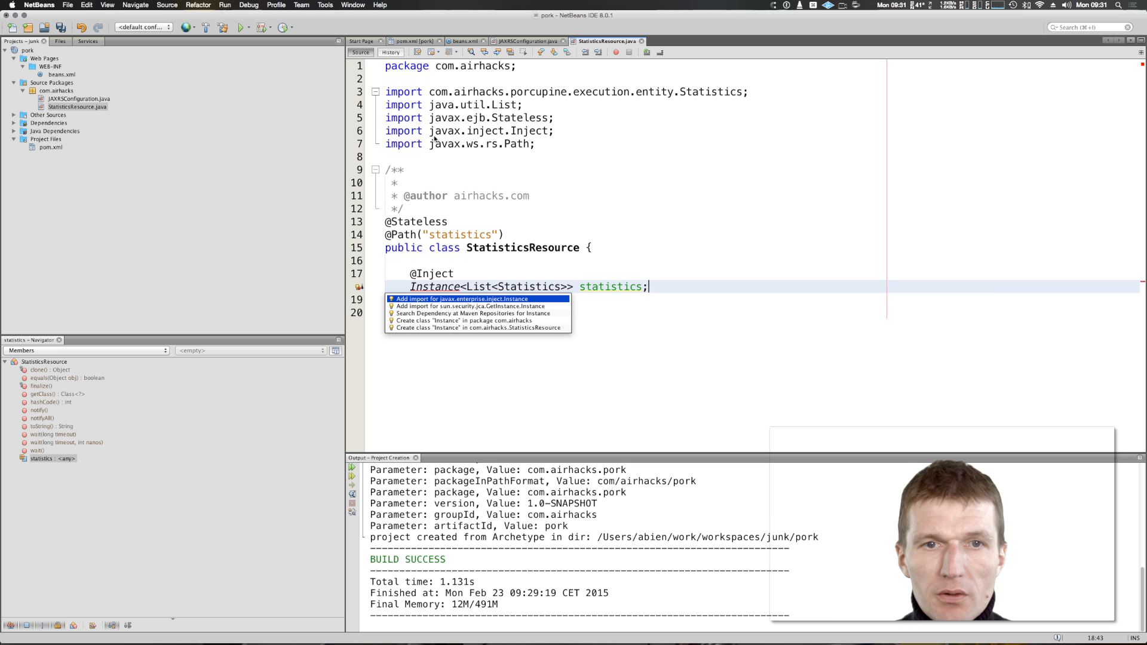
{"action": "left_click", "coordinate": [460, 299]}
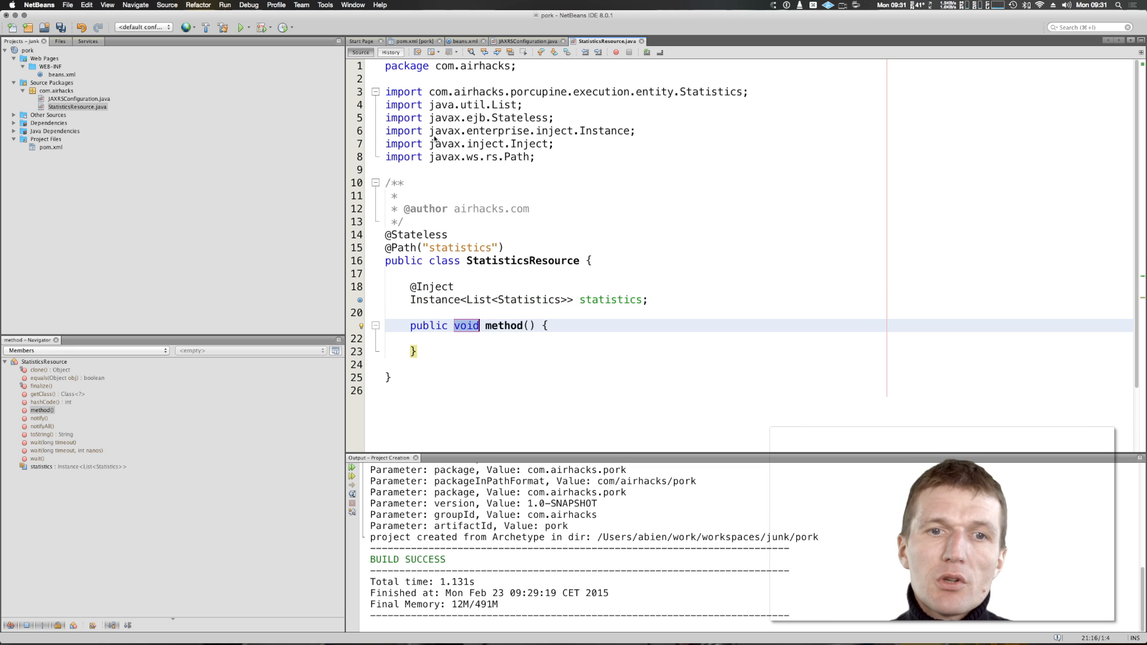
{"action": "type", "text": "List<Statistics"}
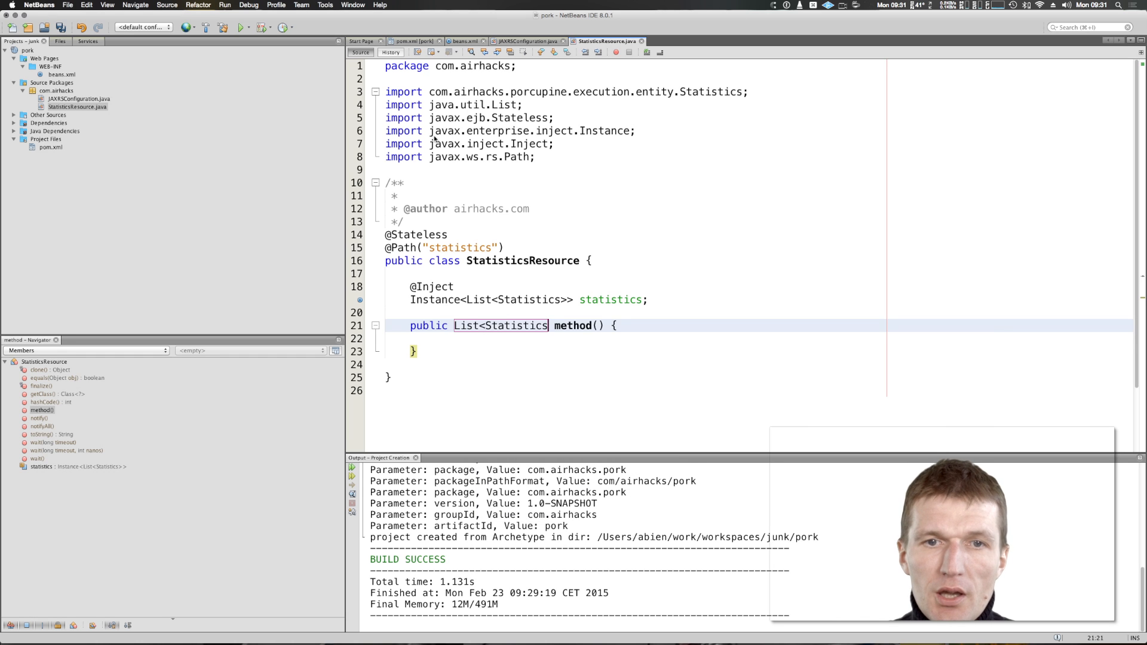
{"action": "type", "text": "return s"}
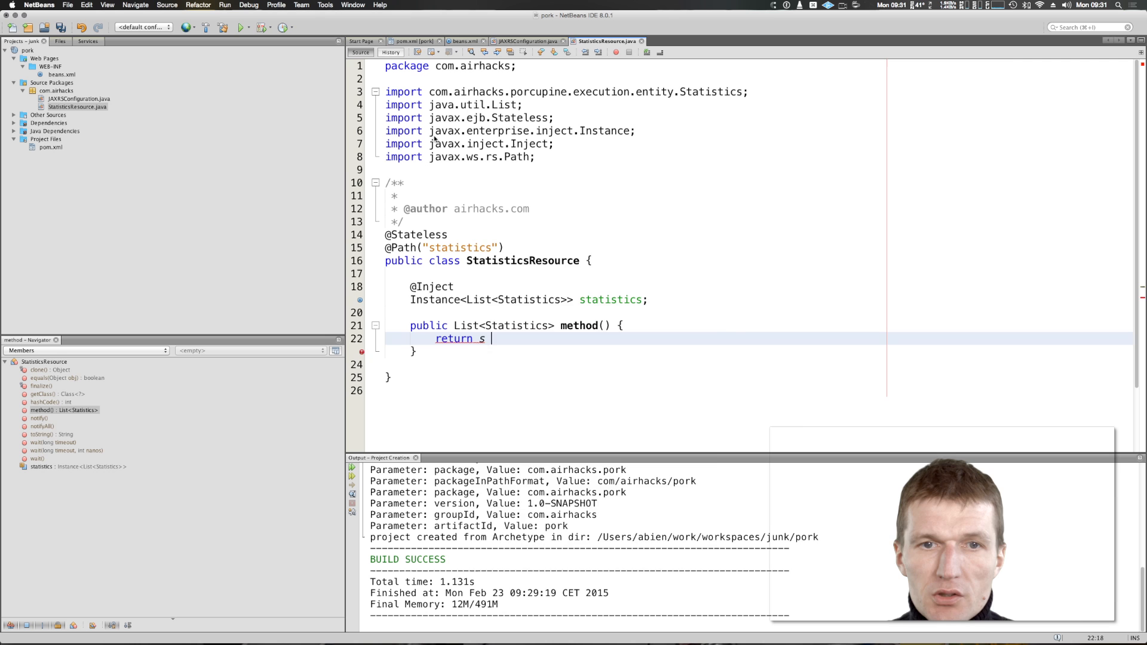
{"action": "type", "text": "tatistics.get();"}
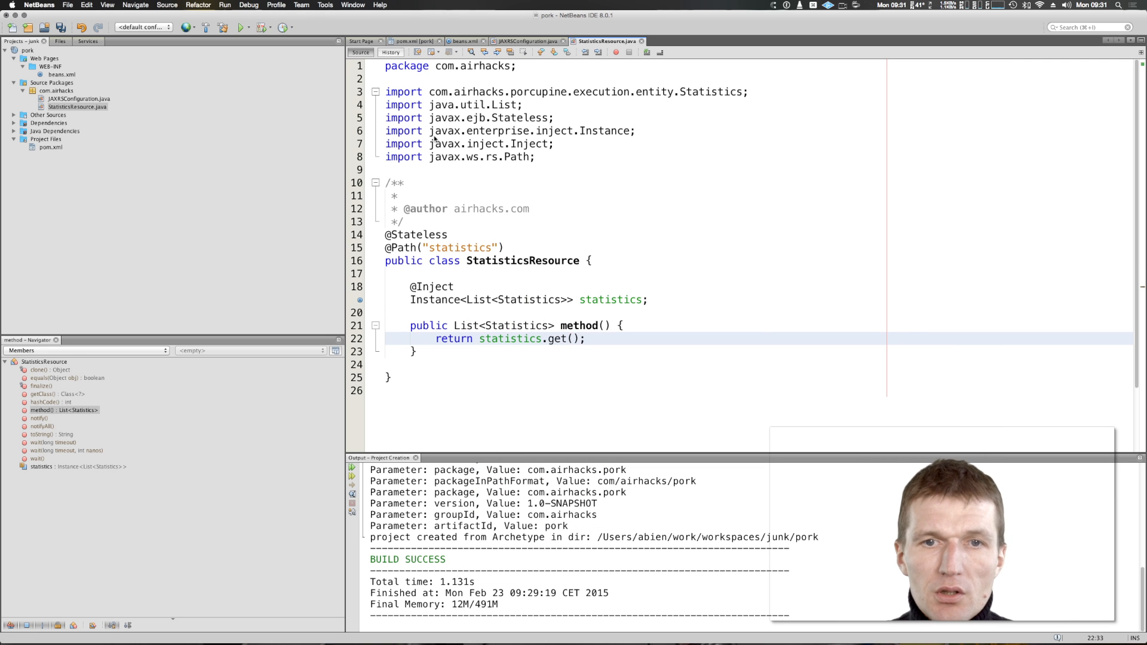
{"action": "type", "text": "@"}
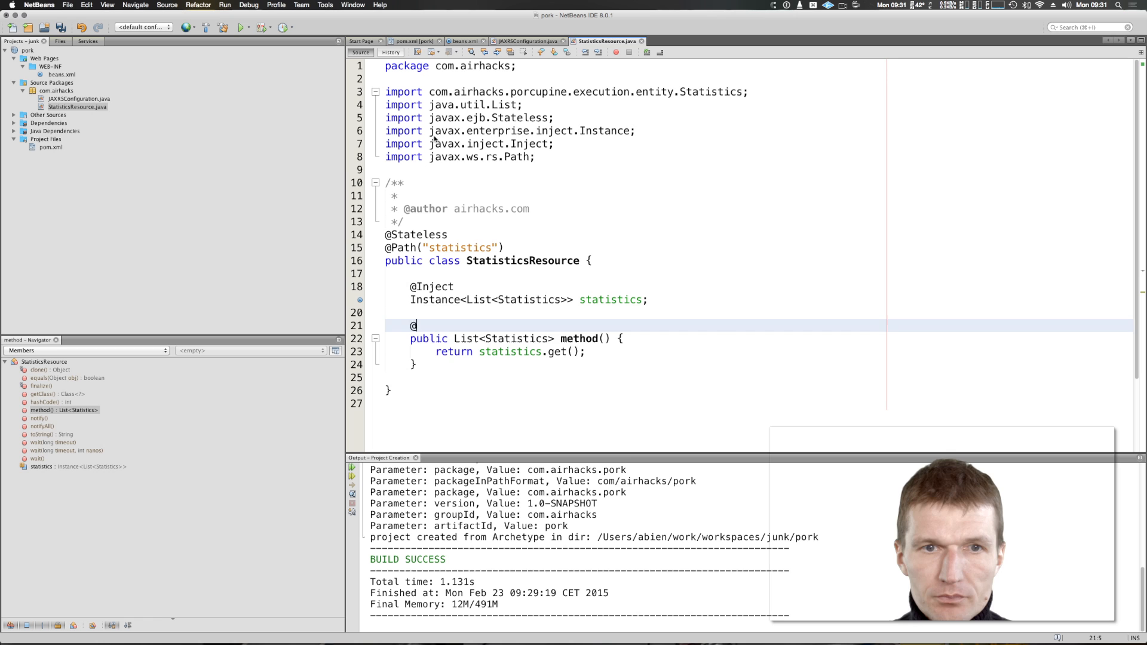
{"action": "type", "text": "GET"}
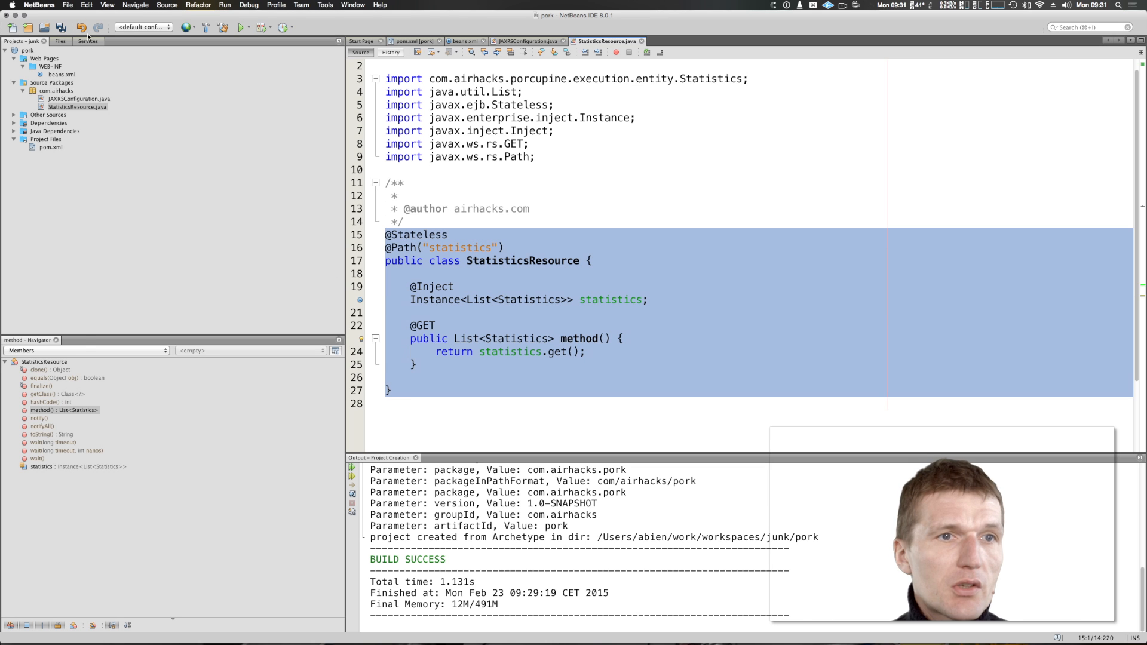
- Create a new Java class PorksResource in package com.airhacks
{"action": "right_click", "coordinate": [52, 90]}
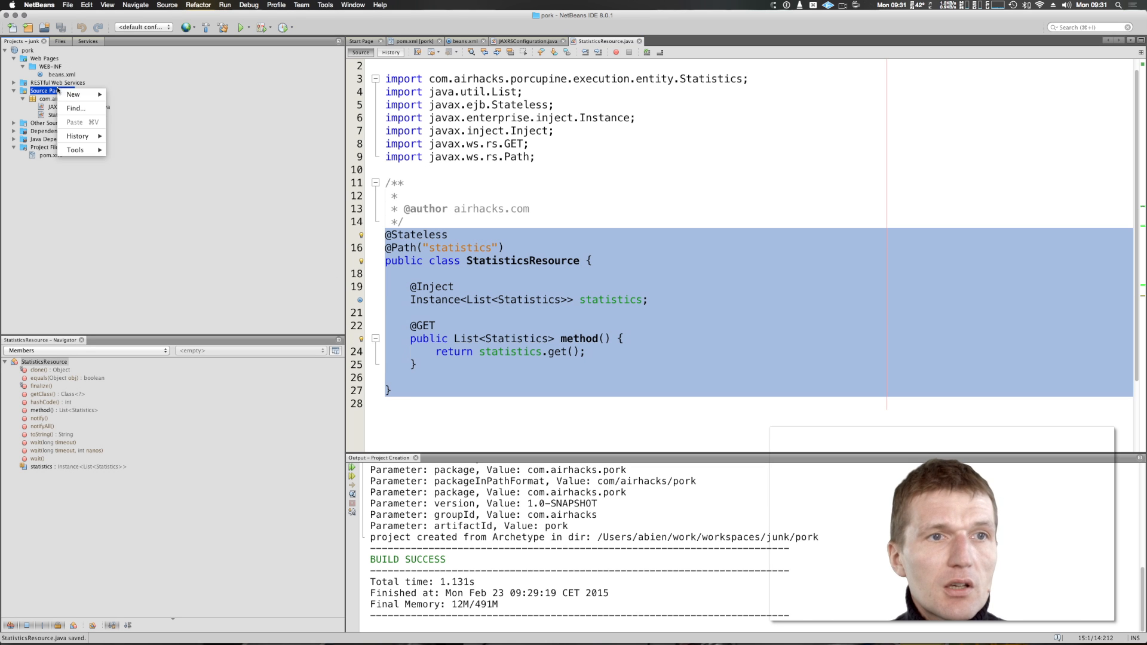
{"action": "left_click", "coordinate": [73, 94]}
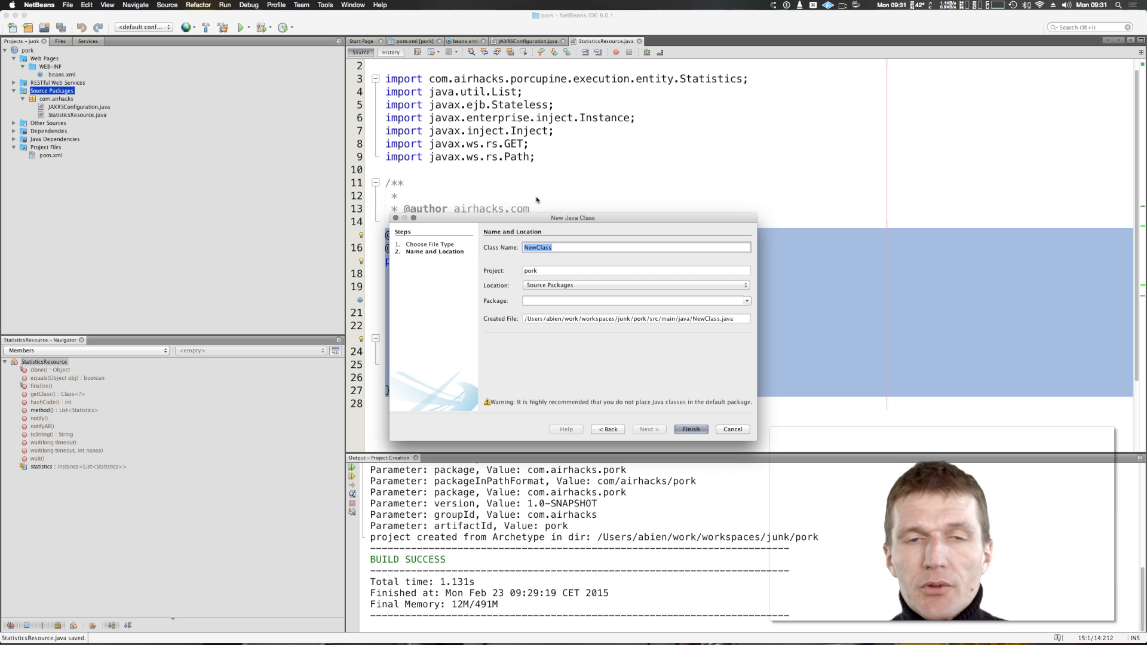
{"action": "type", "text": "PorksResource"}
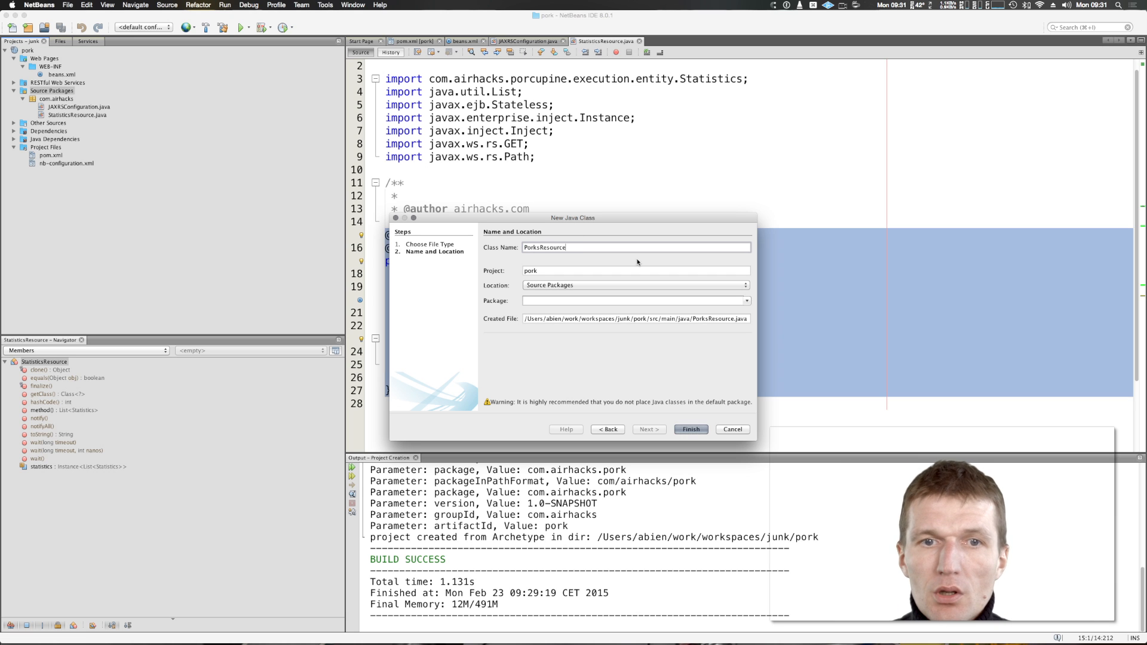
{"action": "type", "text": "com."}
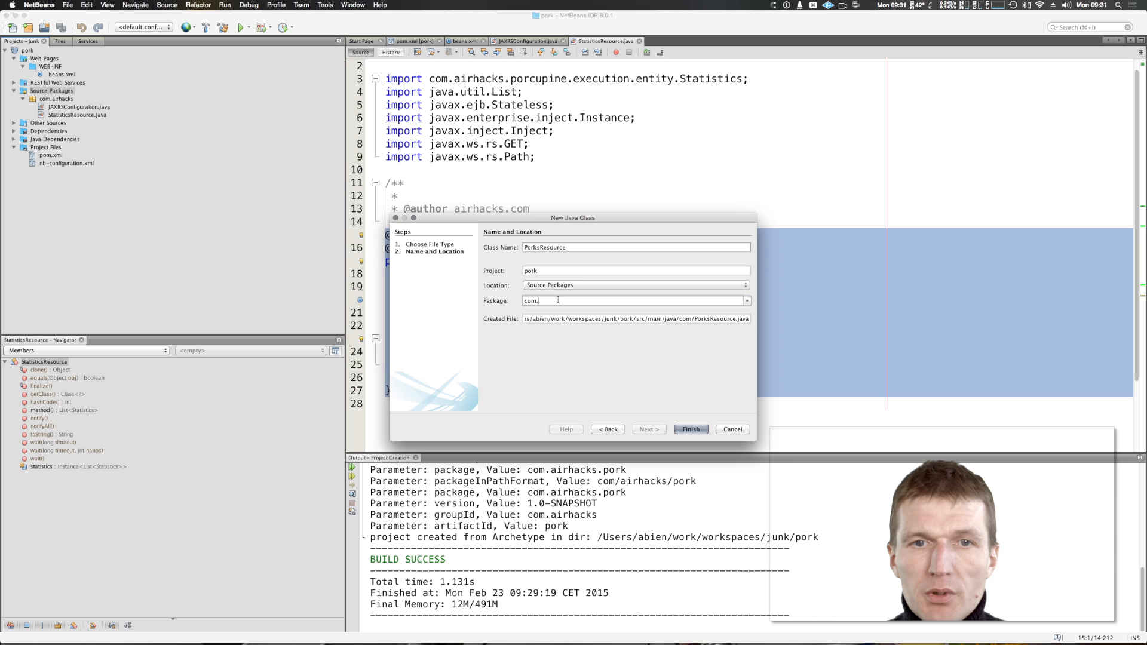
{"action": "left_click", "coordinate": [689, 429]}
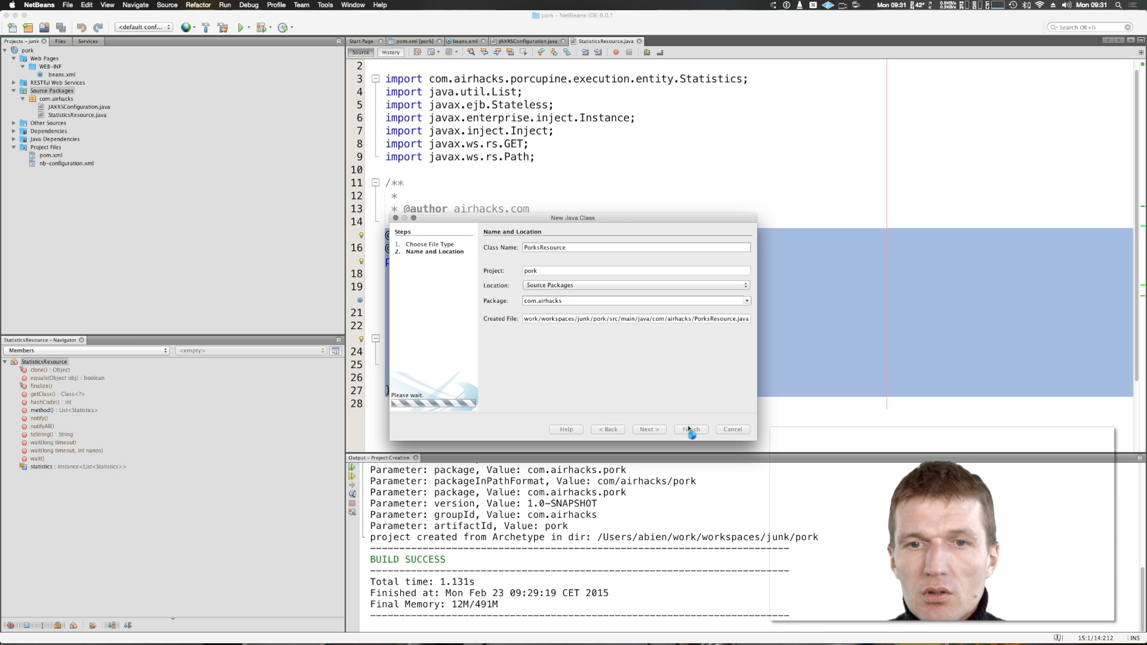
{"action": "left_click", "coordinate": [688, 430]}
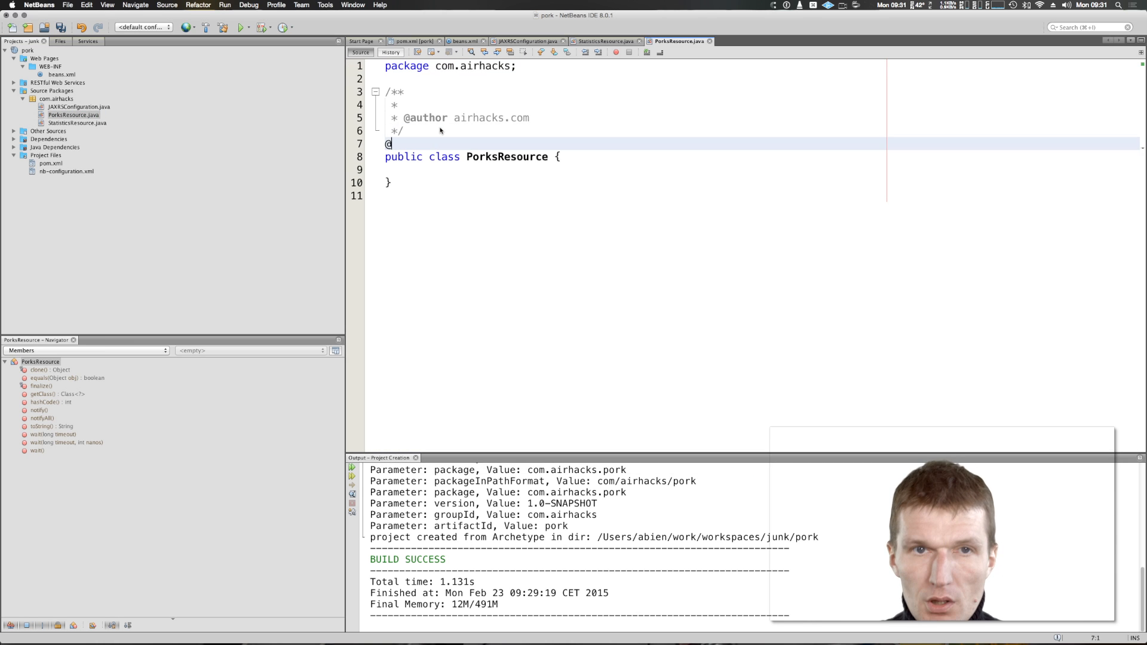
{"action": "type", "text": "Path(\"porks"}
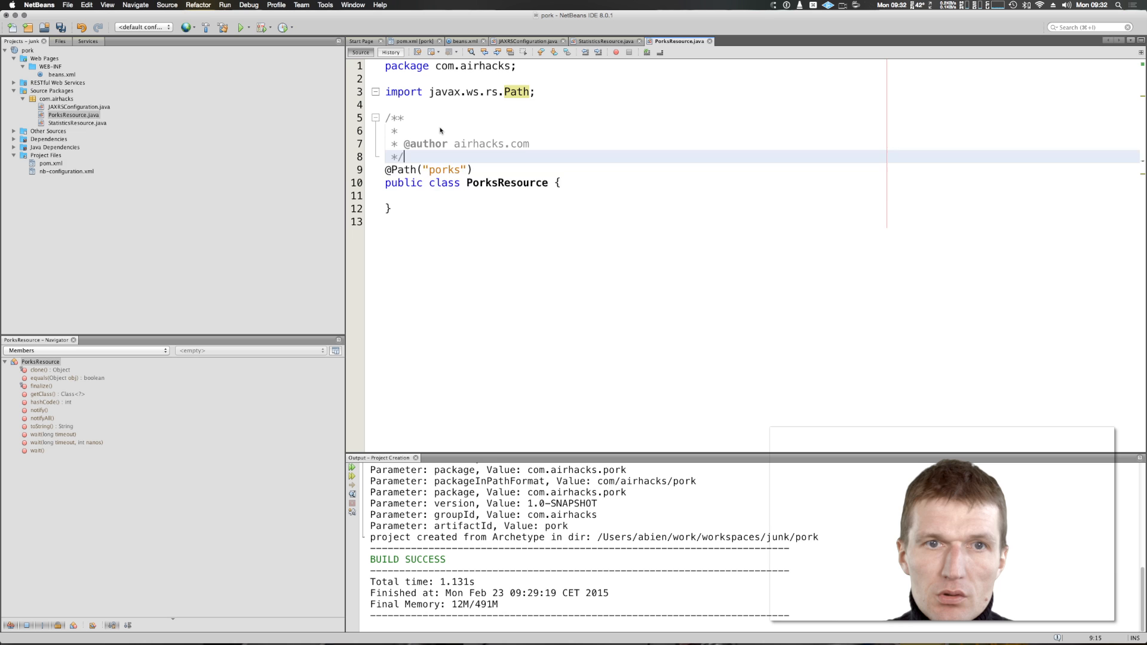
{"action": "type", "text": "@State"}
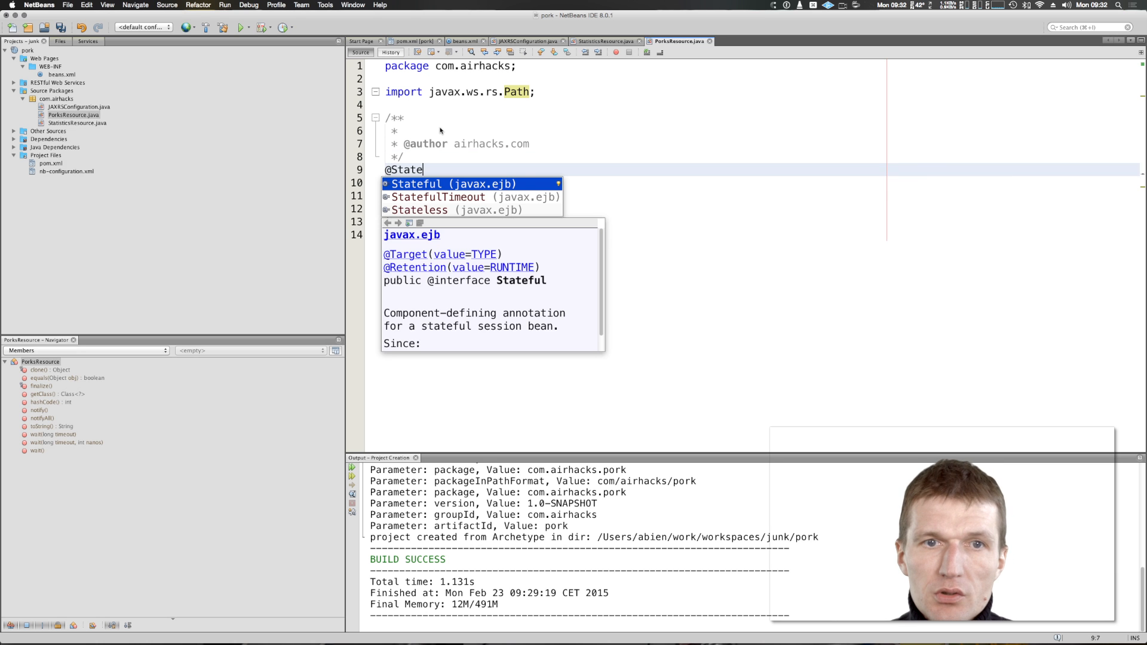
{"action": "left_click", "coordinate": [419, 210]}
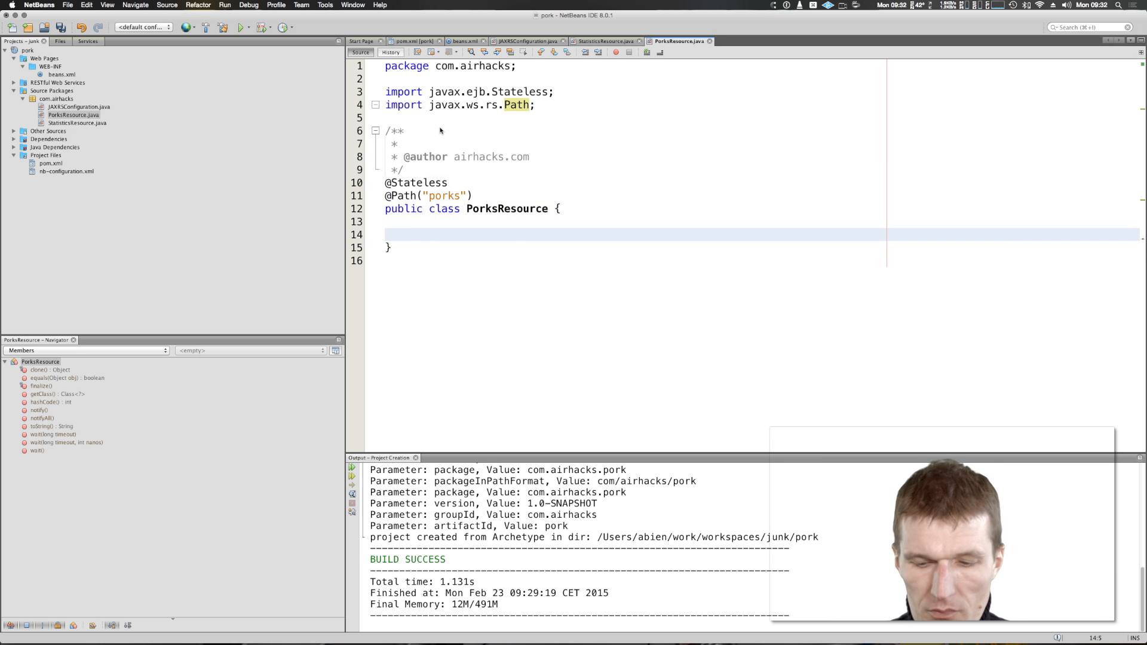
{"action": "type", "text": "@Inject"}
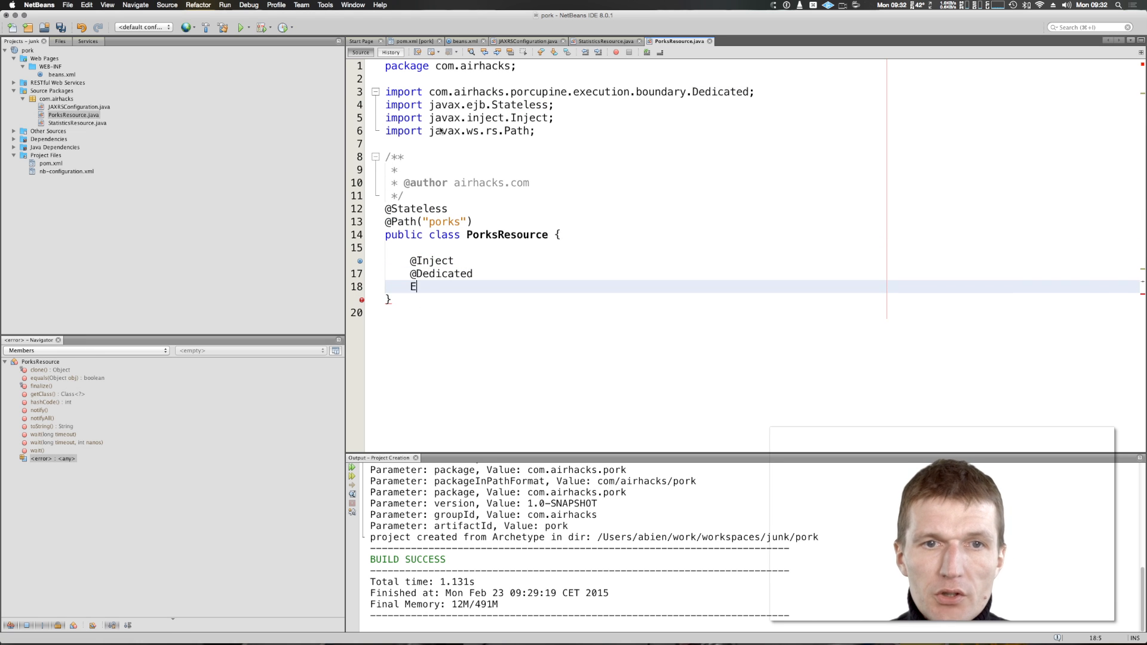
{"action": "type", "text": "xecutorService es;"}
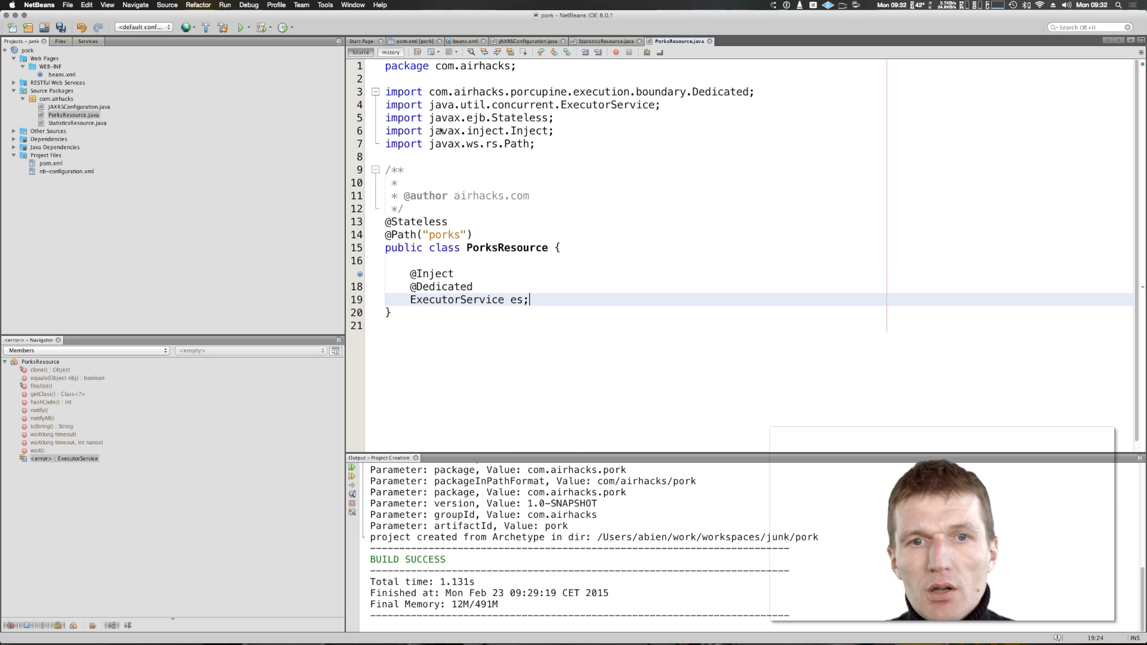
{"action": "type", "text": "fastPork"}
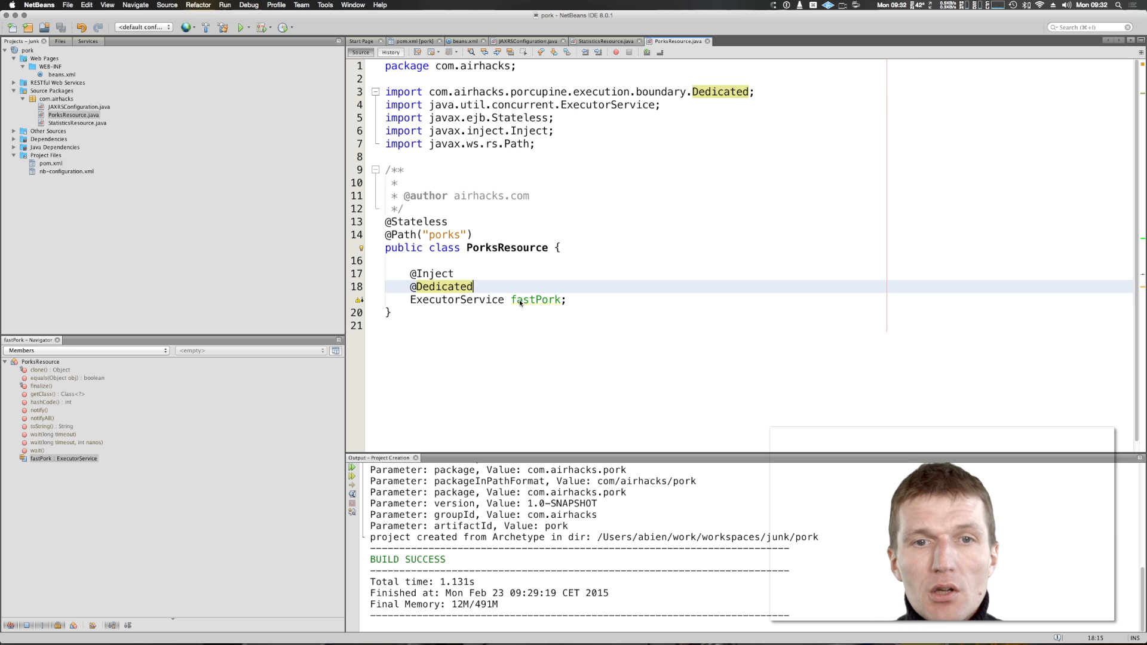
{"action": "double_click", "coordinate": [535, 300]}
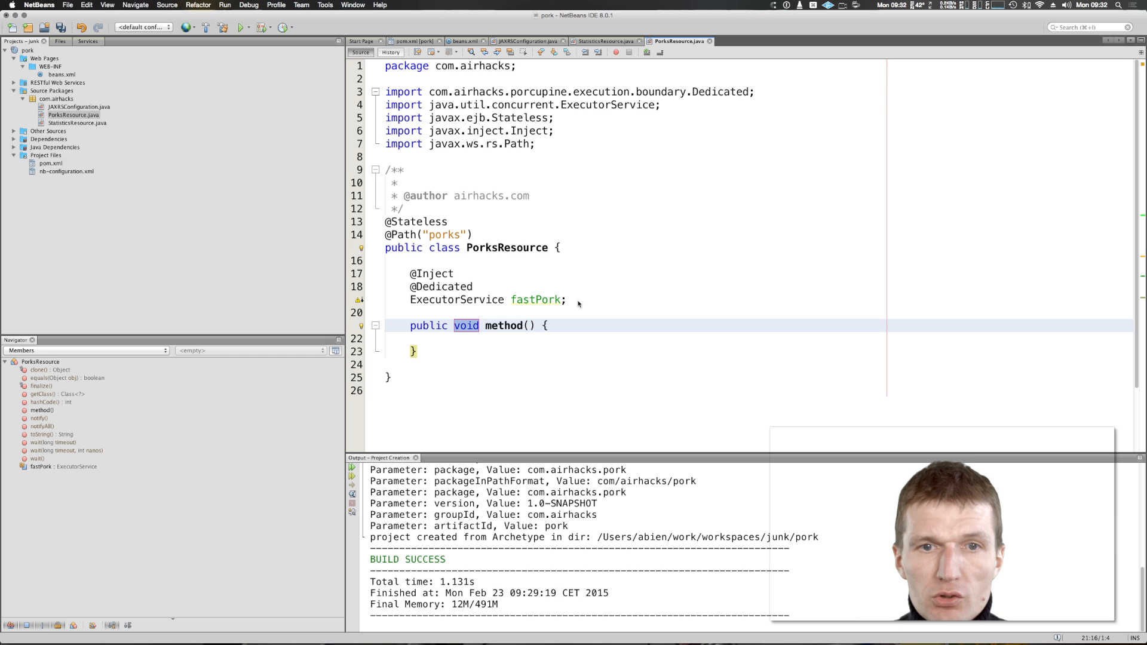
{"action": "type", "text": "allPorks"}
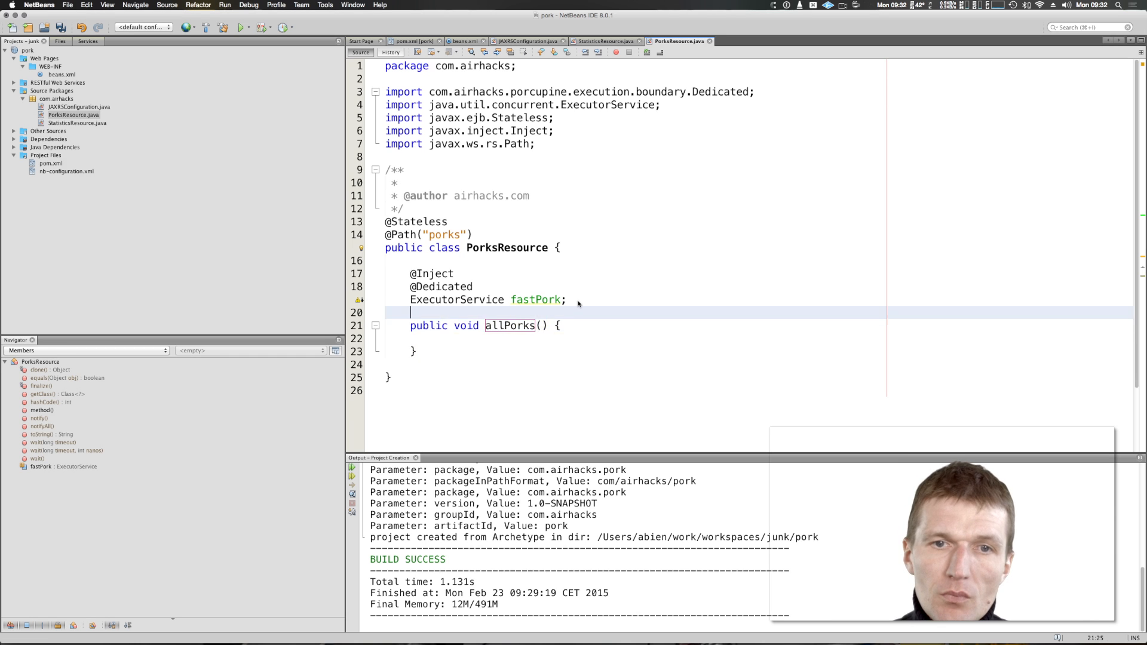
{"action": "type", "text": "@GET"}
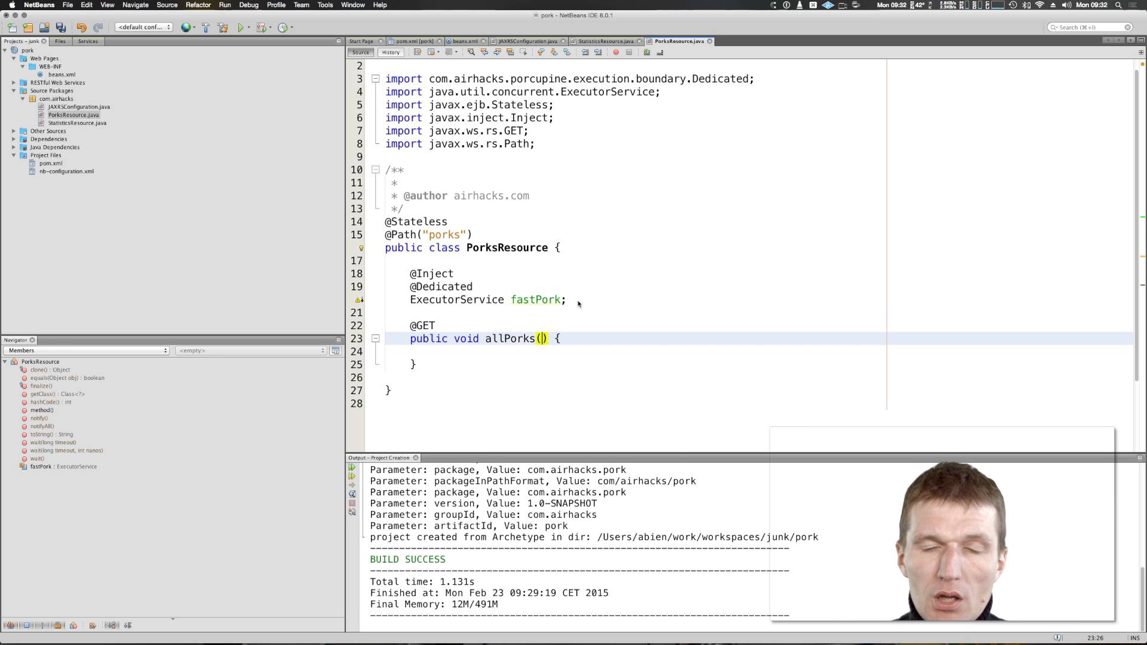
{"action": "type", "text": "@Suspended A"}
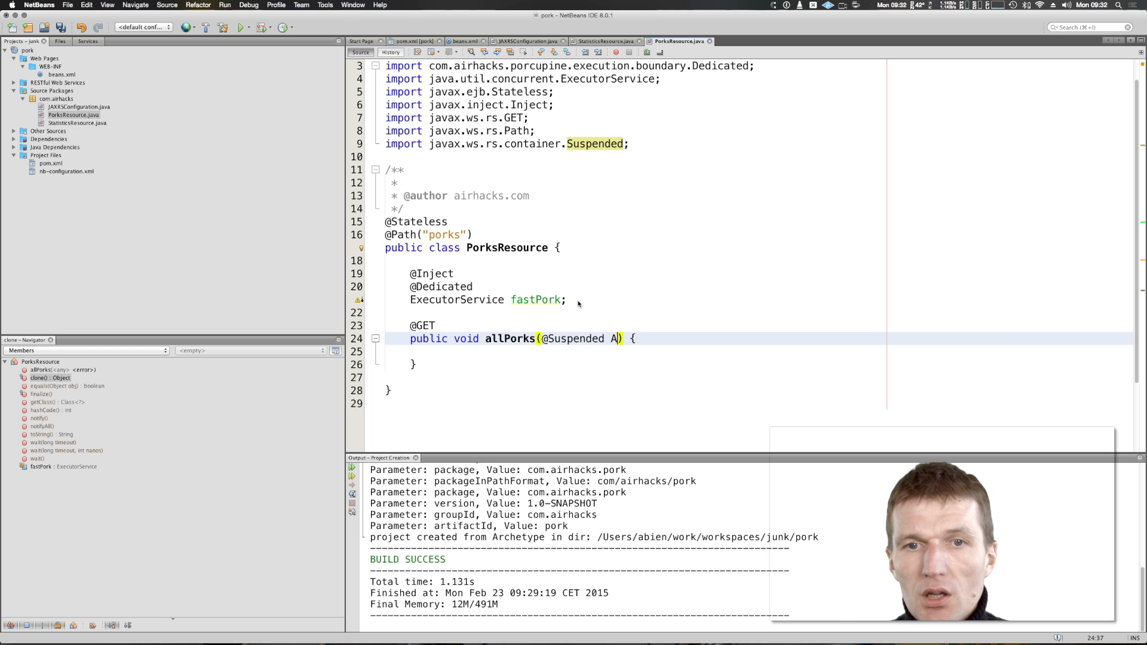
{"action": "type", "text": "syncResponse"}
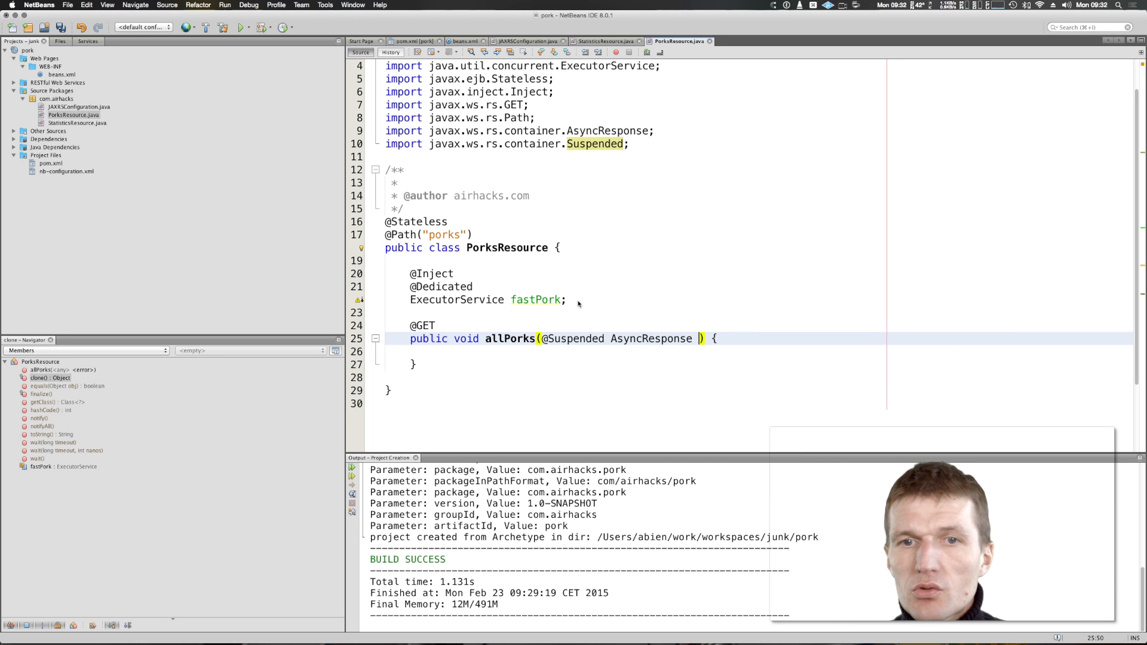
{"action": "type", "text": "response"}
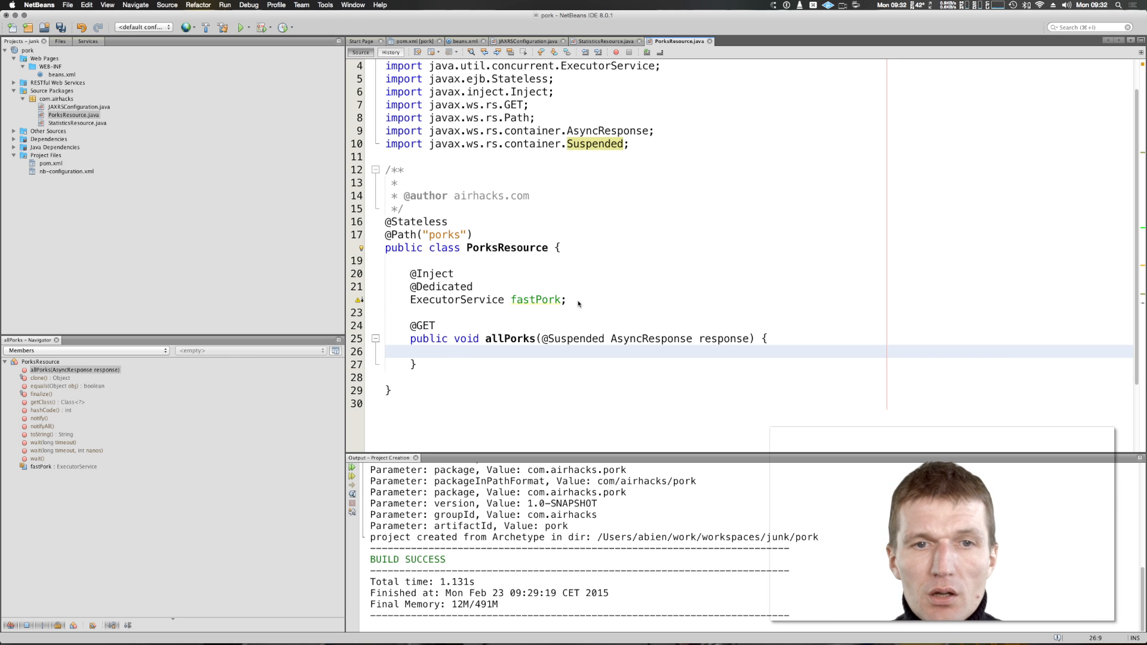
{"action": "type", "text": "C"}
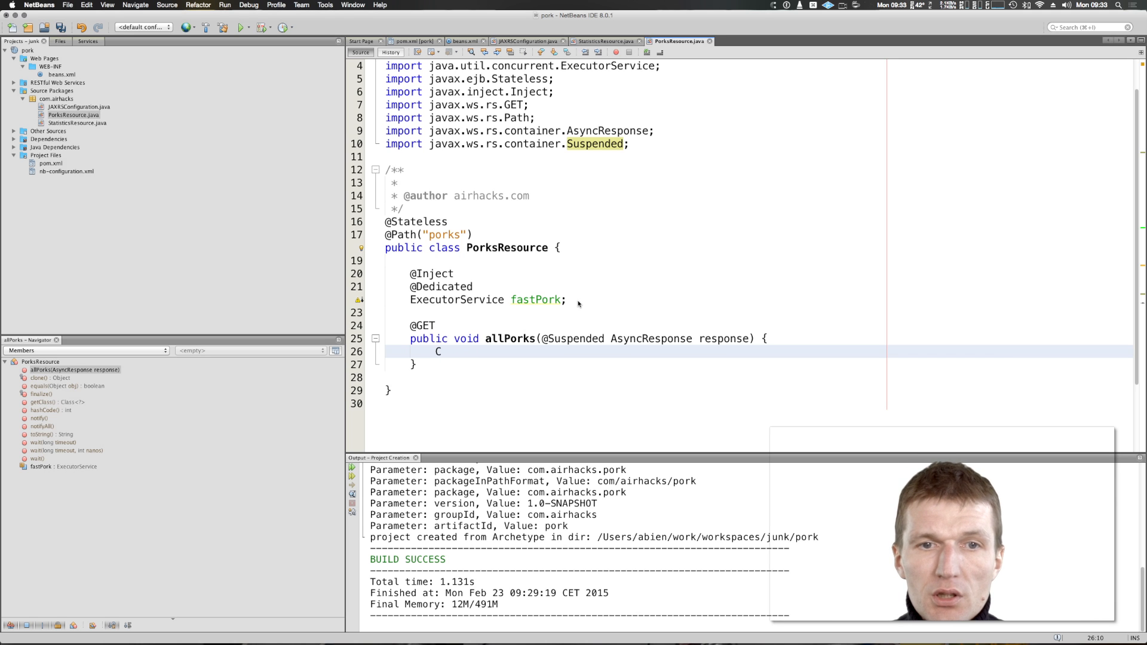
- In allPorks, start CompletableFuture.supplyAsync with a lambda returning "duke,java"
{"action": "type", "text": "omple"}
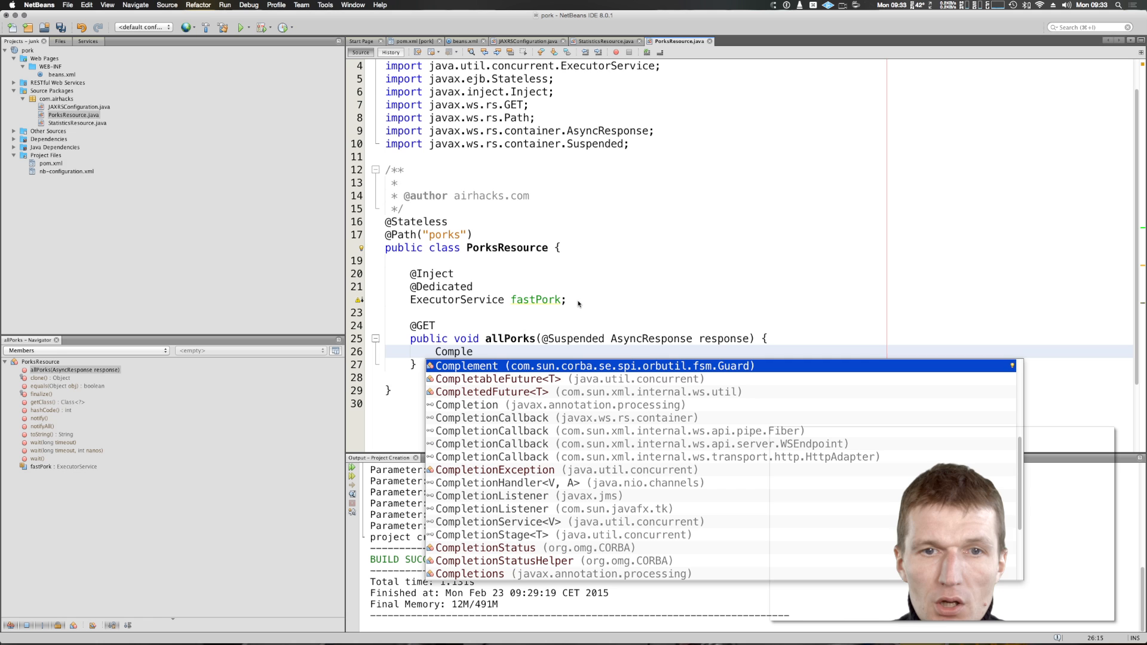
{"action": "type", "text": "CompletableFuture."}
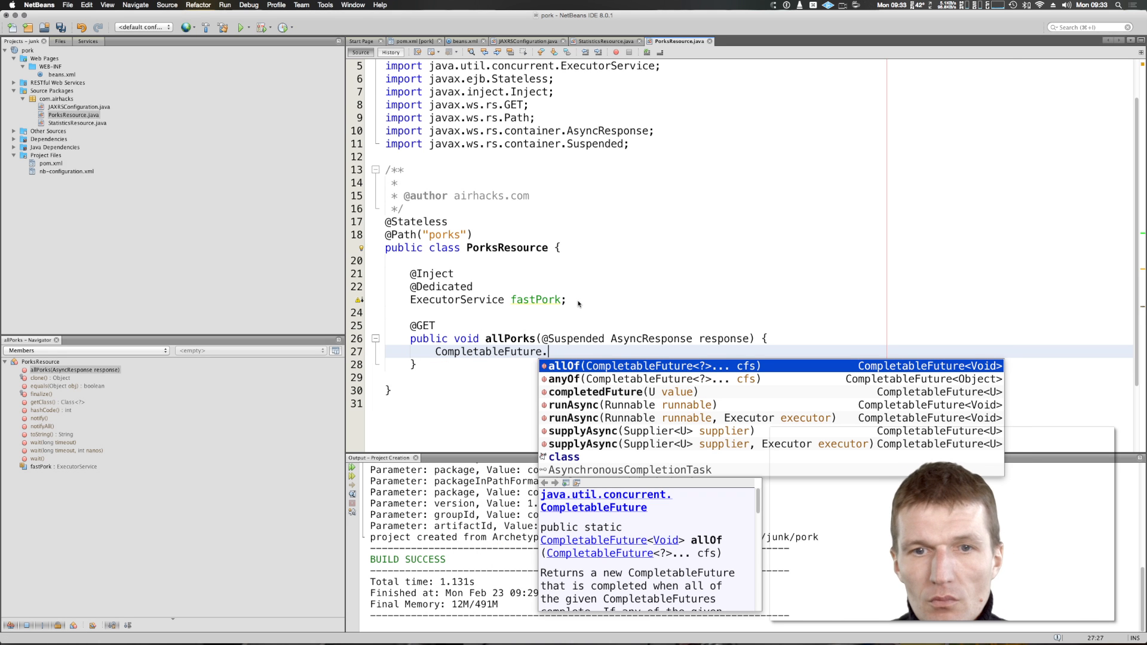
{"action": "key", "text": "Escape"}
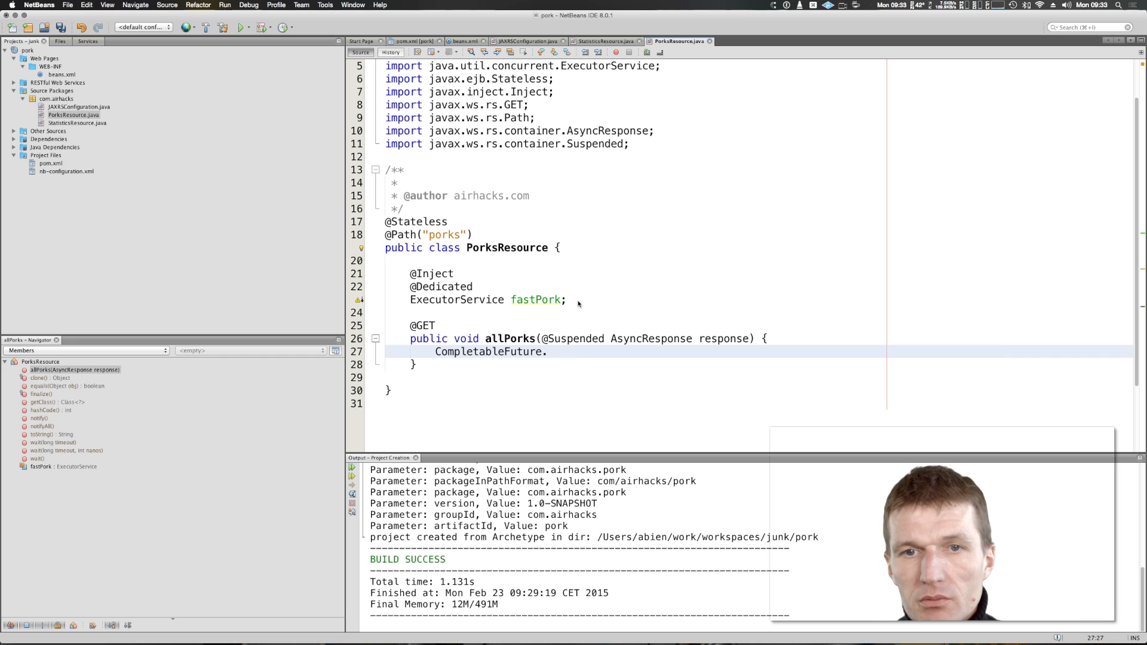
{"action": "type", "text": "supplyAsync(null)"}
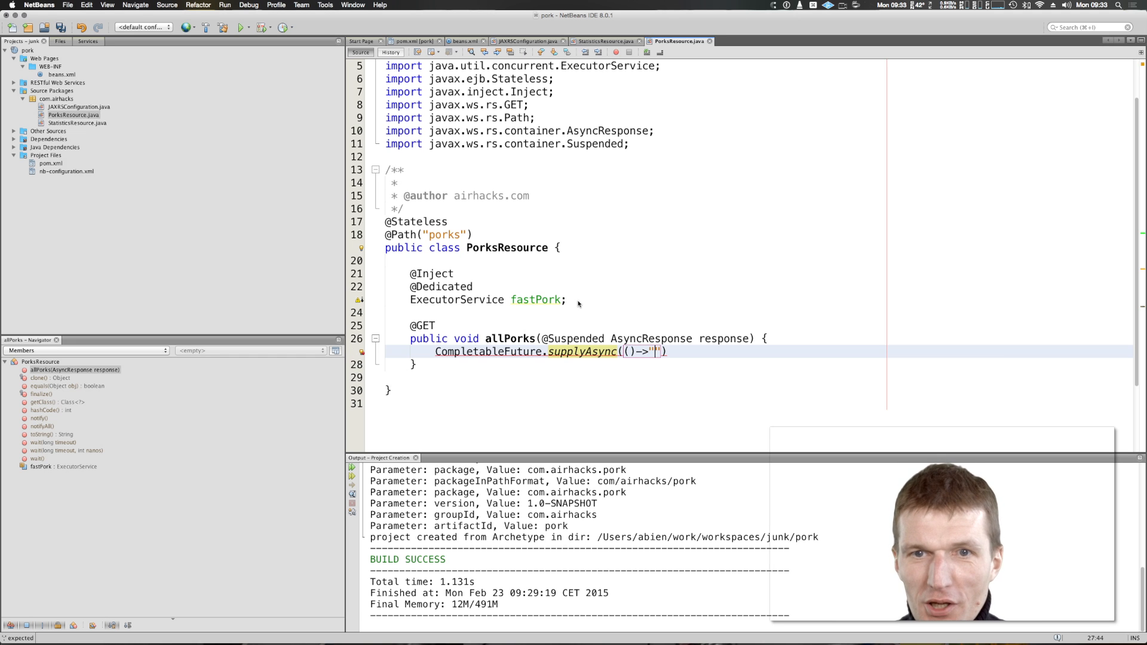
{"action": "type", "text": "duke"}
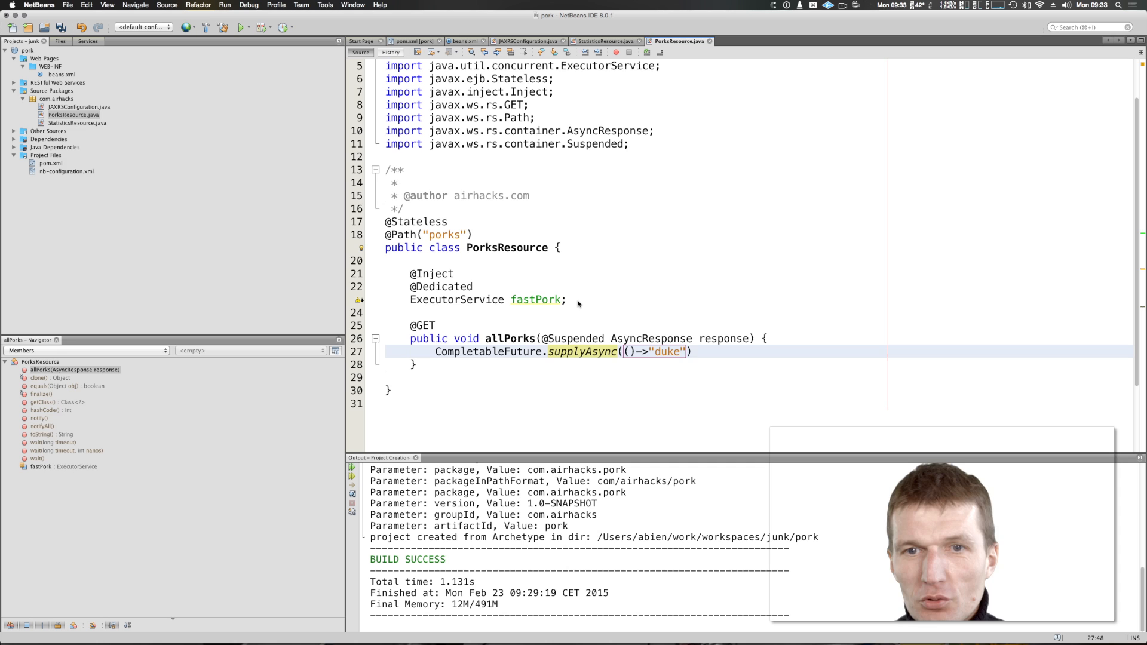
{"action": "type", "text": ",a"}
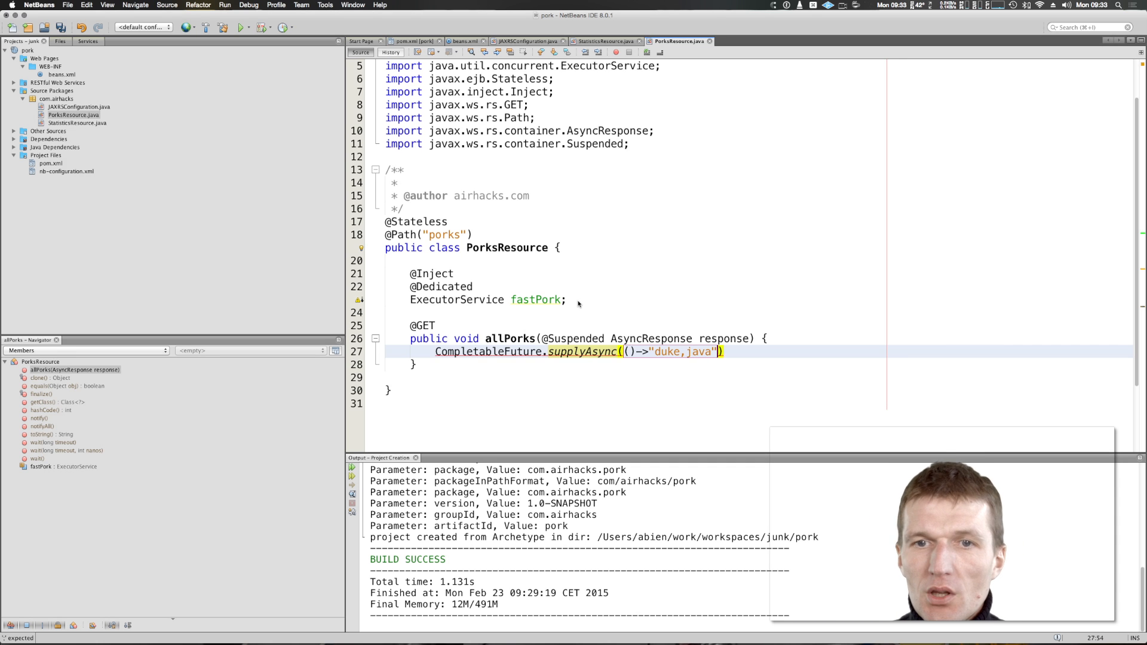
- Pass fastPork as the executor and chain thenAccept(response::resume)
{"action": "type", "text": ".eh"}
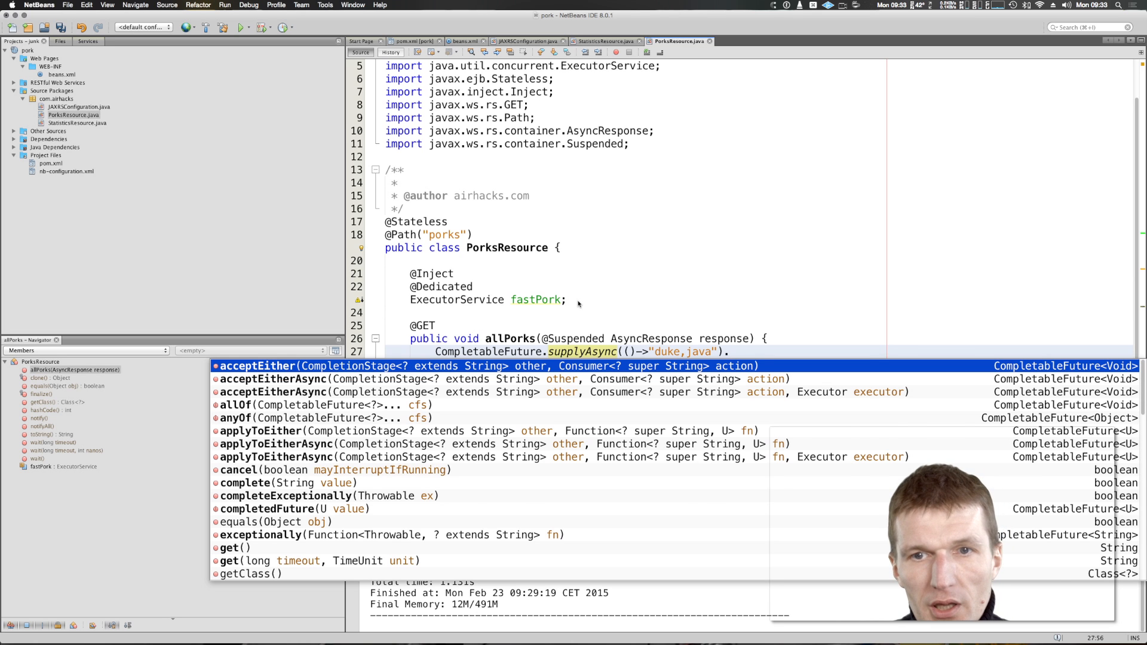
{"action": "type", "text": ".thenAccept(null)"}
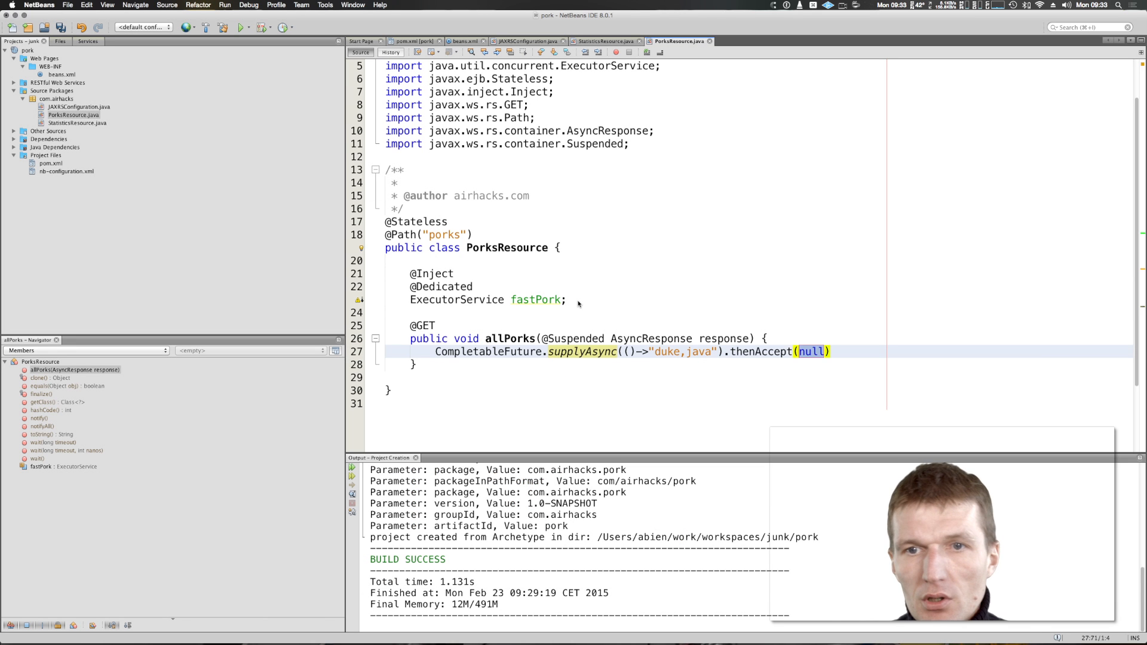
{"action": "type", "text": "response::"}
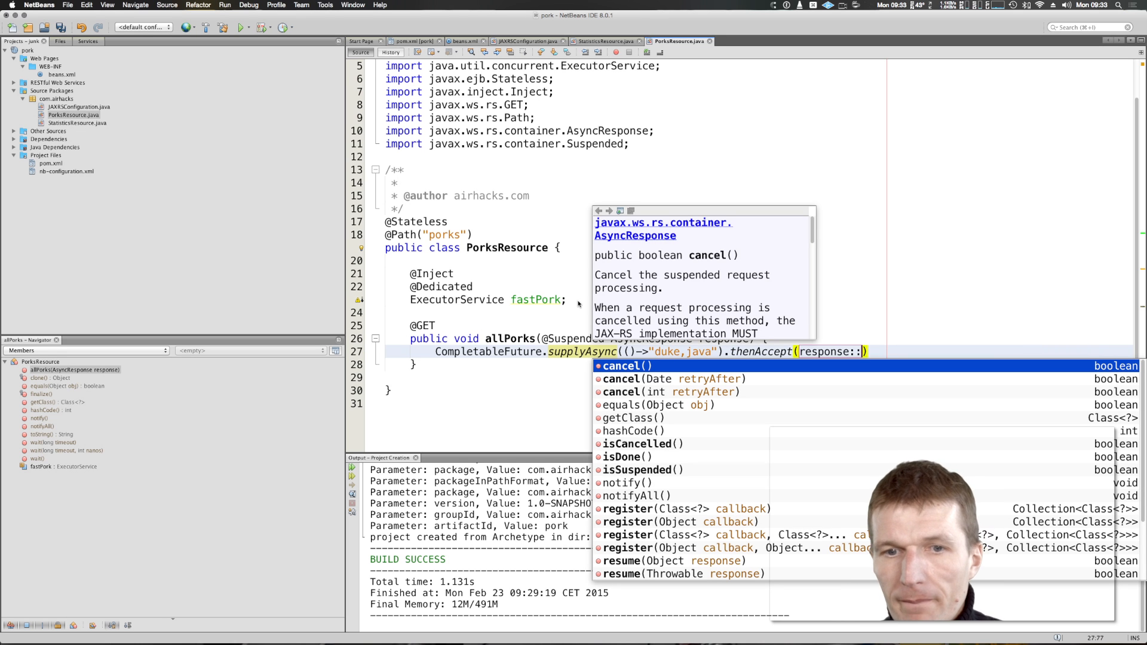
{"action": "type", "text": "resume"}
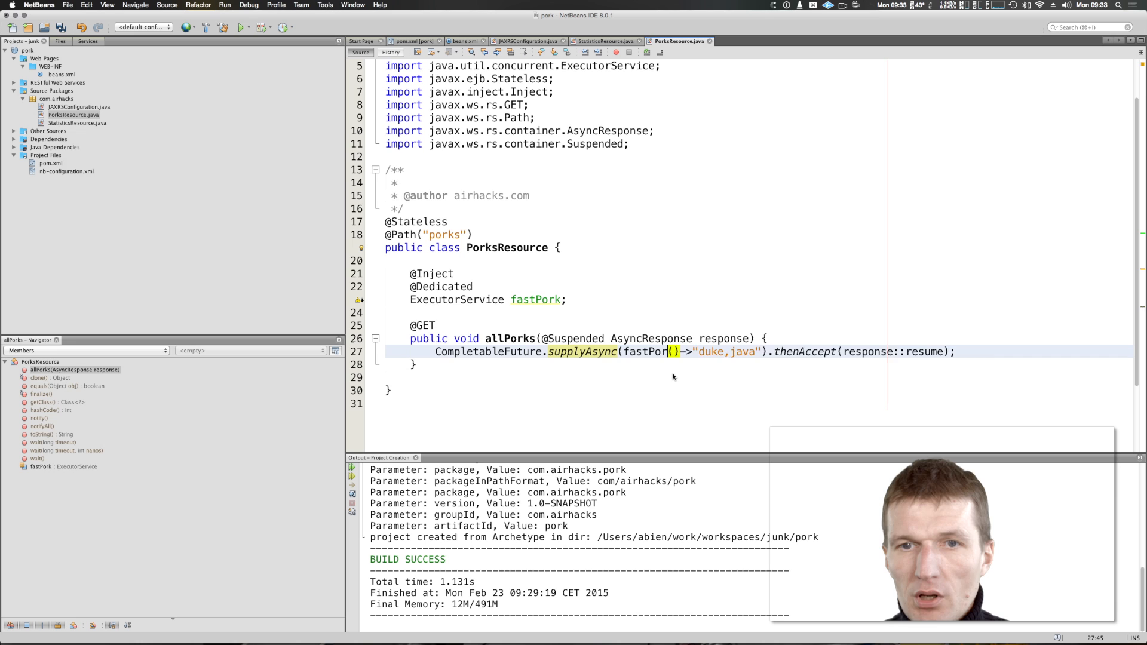
{"action": "type", "text": ","}
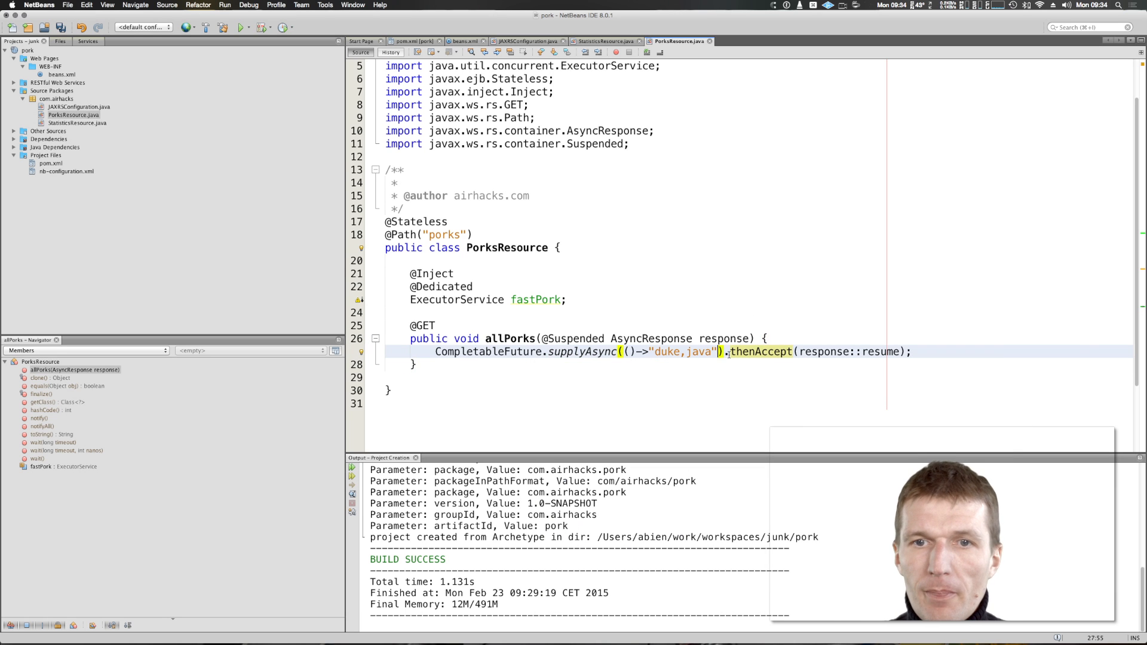
{"action": "type", "text": "fastPork"}
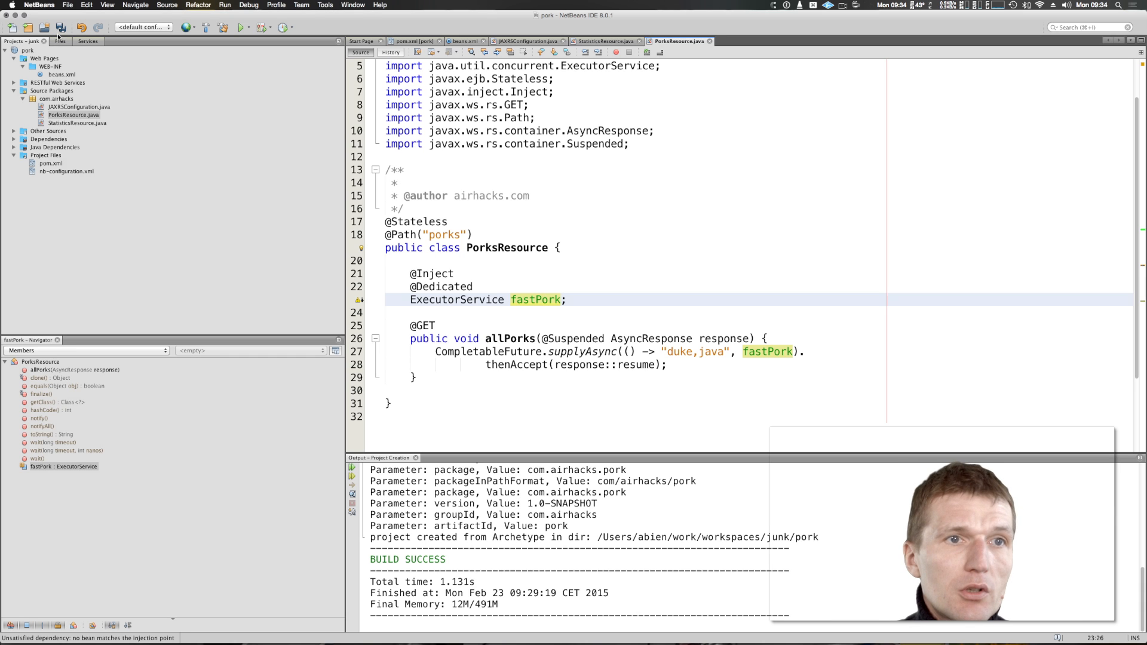
{"action": "right_click", "coordinate": [26, 50]}
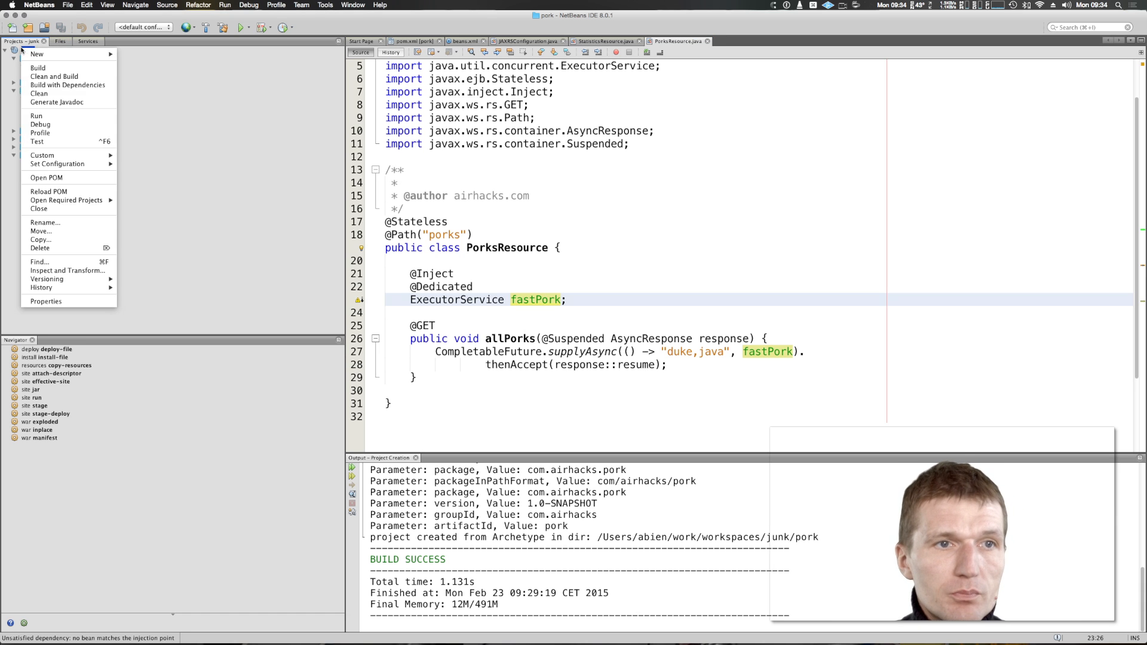
- Run the pork project, deploying it to GlassFish Server 4.1
{"action": "left_click", "coordinate": [36, 115]}
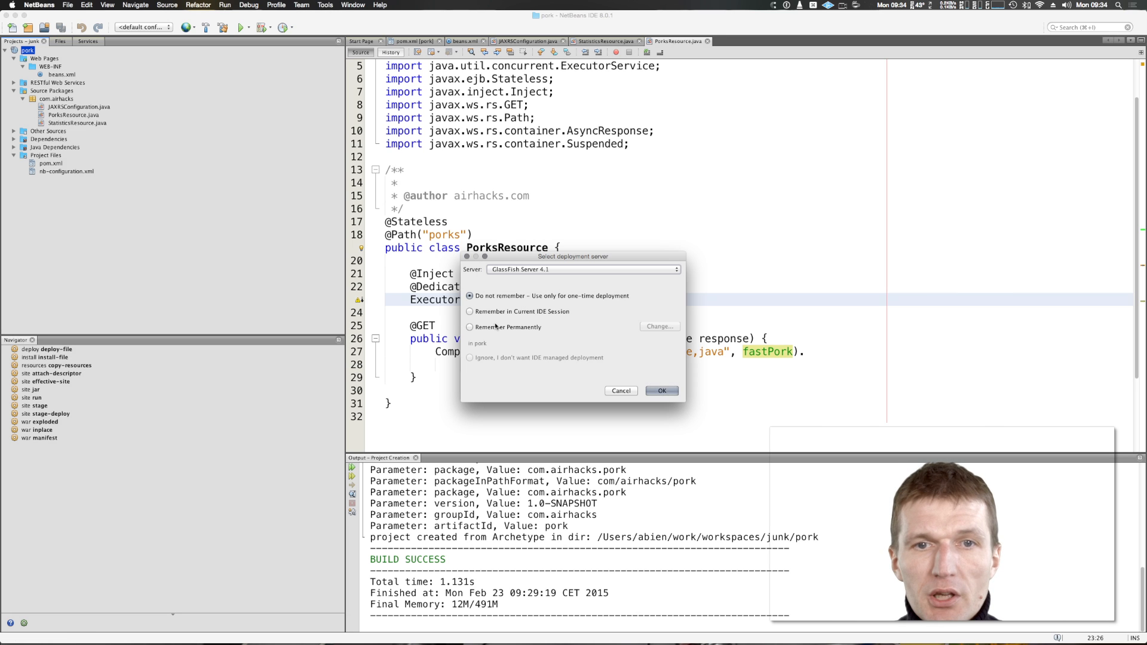
{"action": "left_click", "coordinate": [660, 390]}
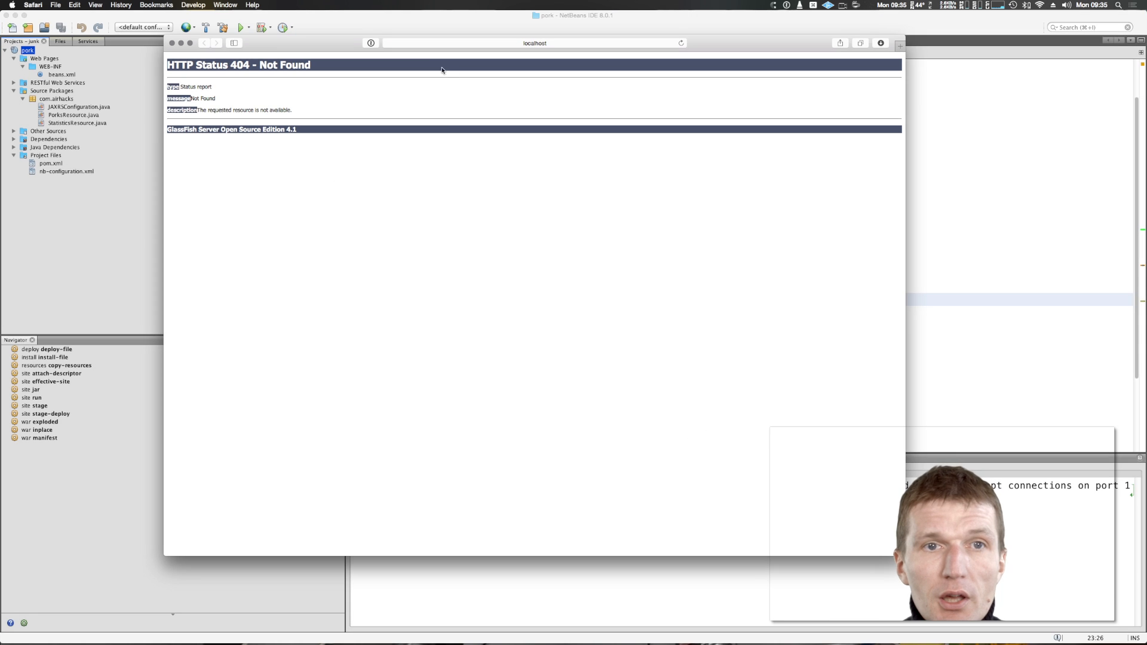
- Load localhost:8080/pork/resources/porks, then inspect fastPork statistics including rejected tasks
{"action": "type", "text": "localhost:8080/pork/resources"}
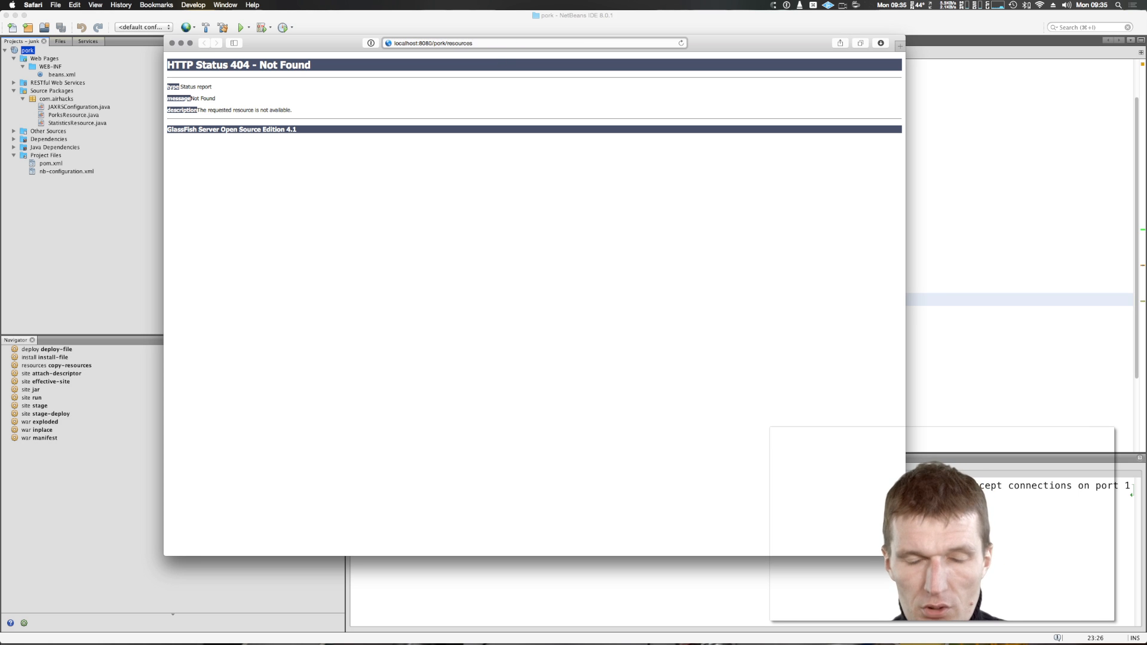
{"action": "type", "text": "/porks"}
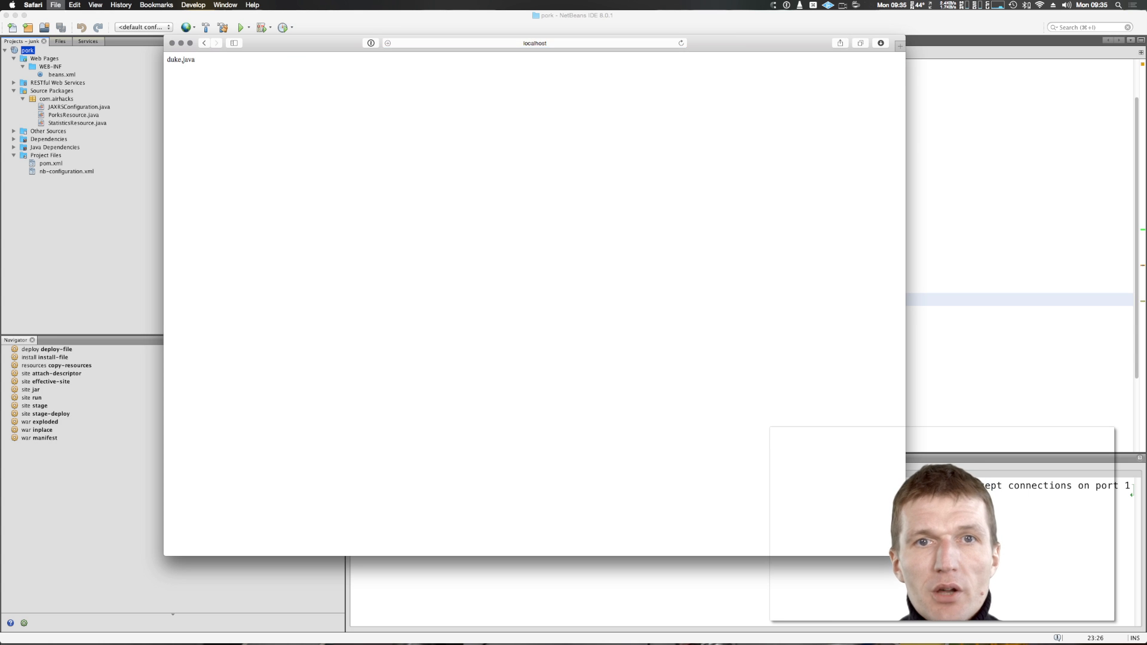
{"action": "type", "text": "localhost:8080/pork/resources/st"}
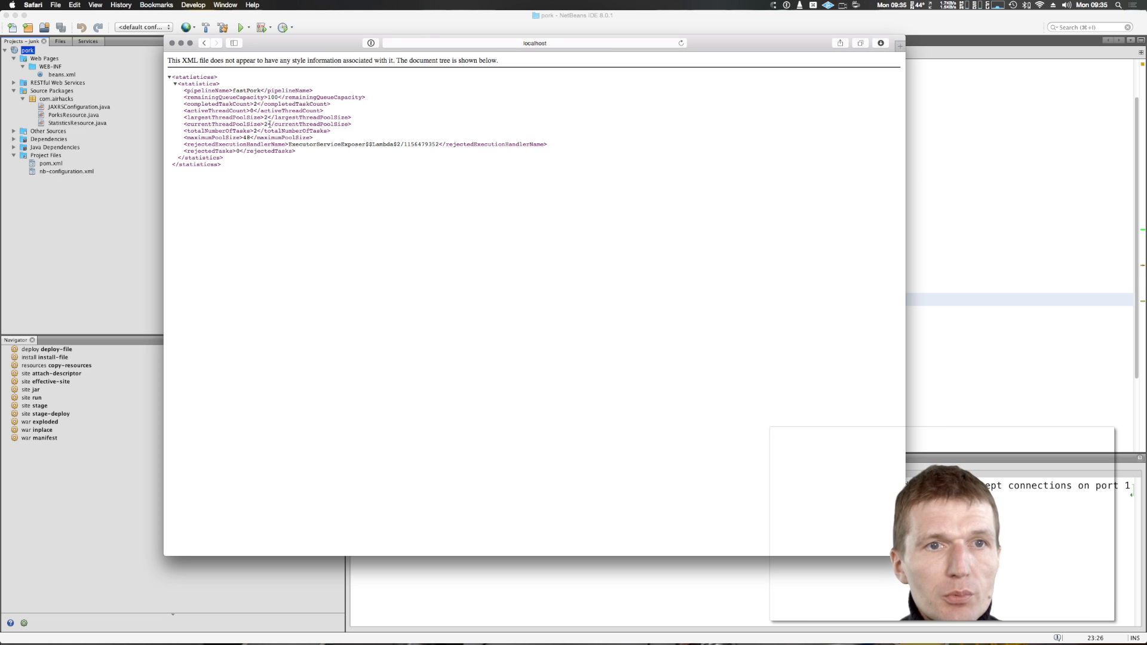
{"action": "double_click", "coordinate": [267, 123]}
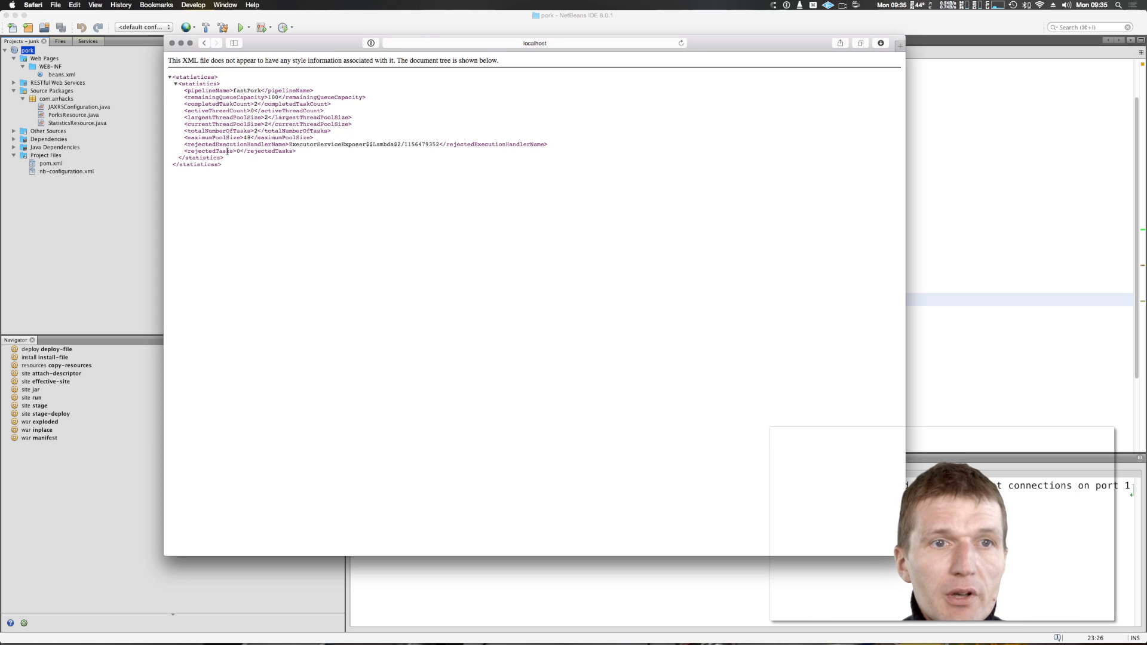
{"action": "double_click", "coordinate": [326, 144]}
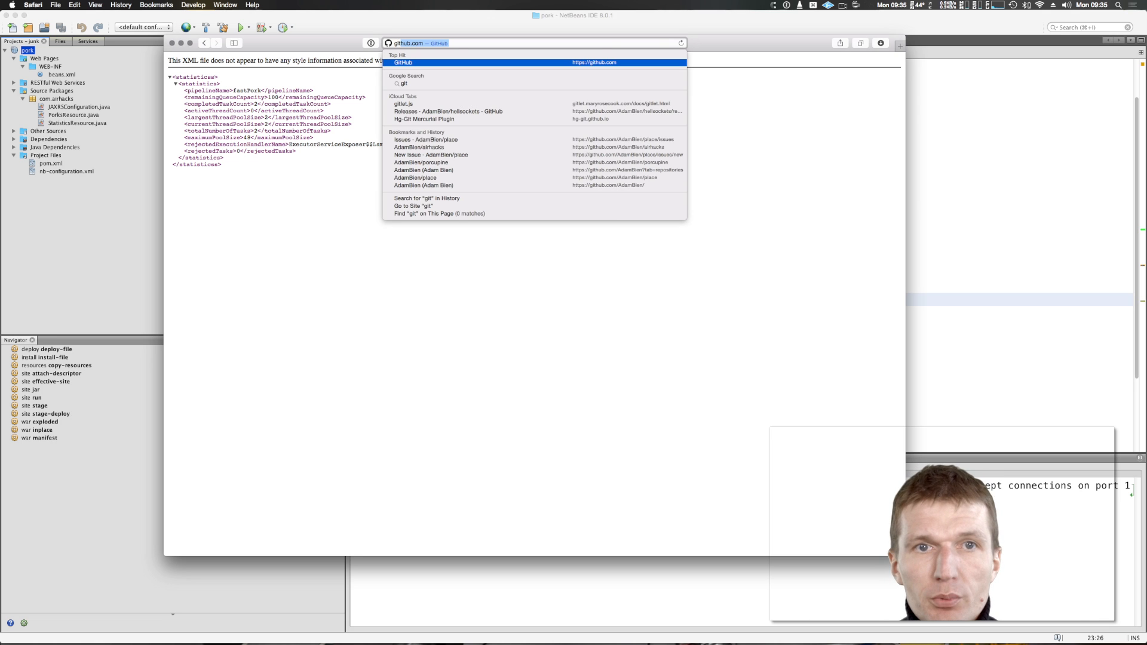
- Open AdamBien/porcupine on GitHub and scroll the README to Conventional Usage
{"action": "left_click", "coordinate": [404, 62]}
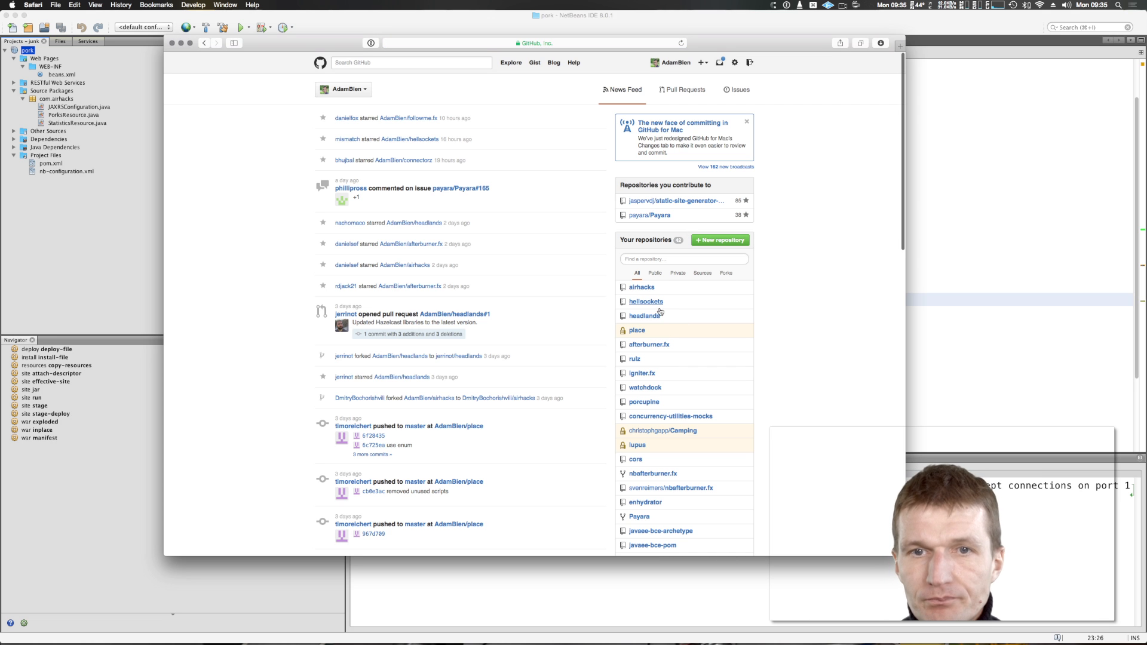
{"action": "mouse_move", "coordinate": [640, 382]}
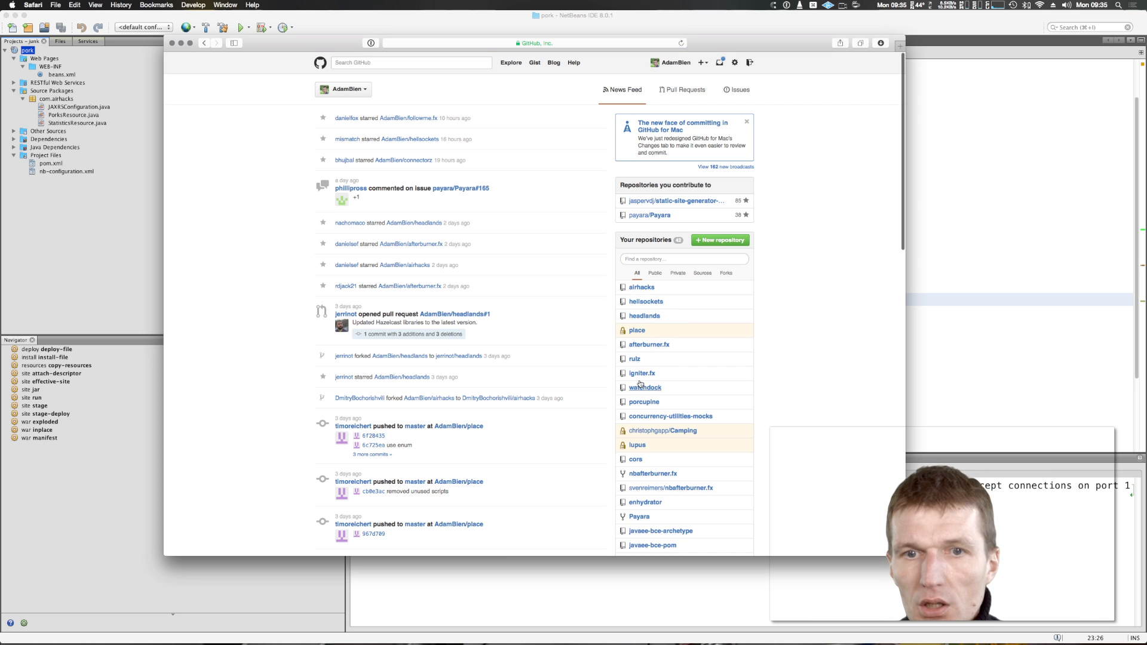
{"action": "left_click", "coordinate": [643, 401]}
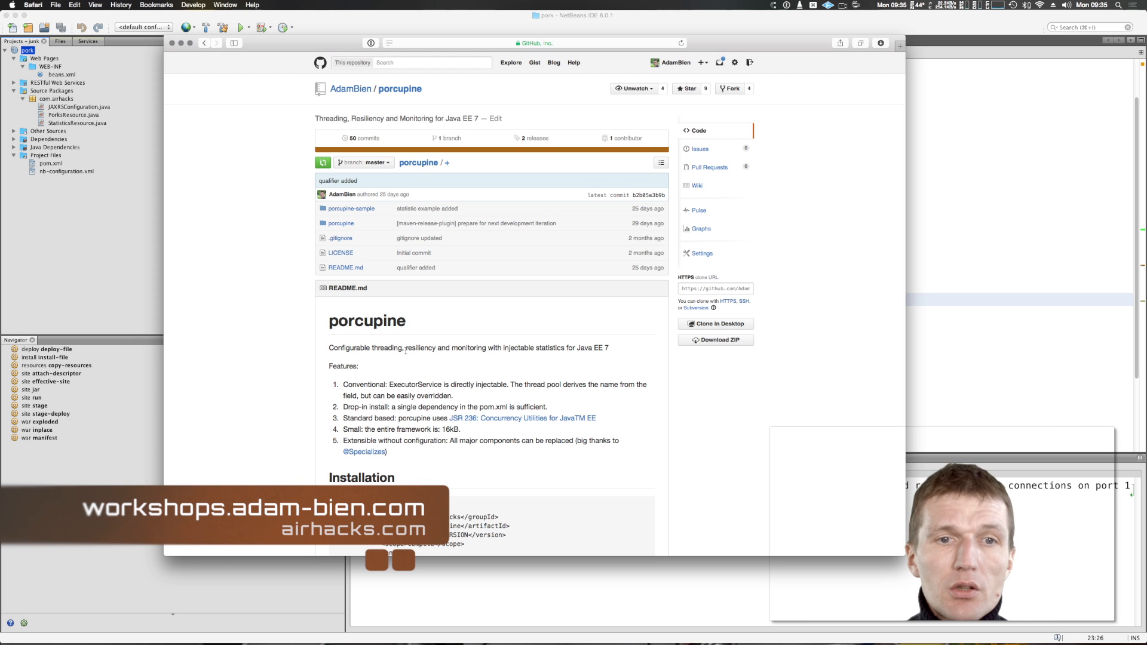
{"action": "scroll", "scroll_direction": "down", "scroll_amount": 3}
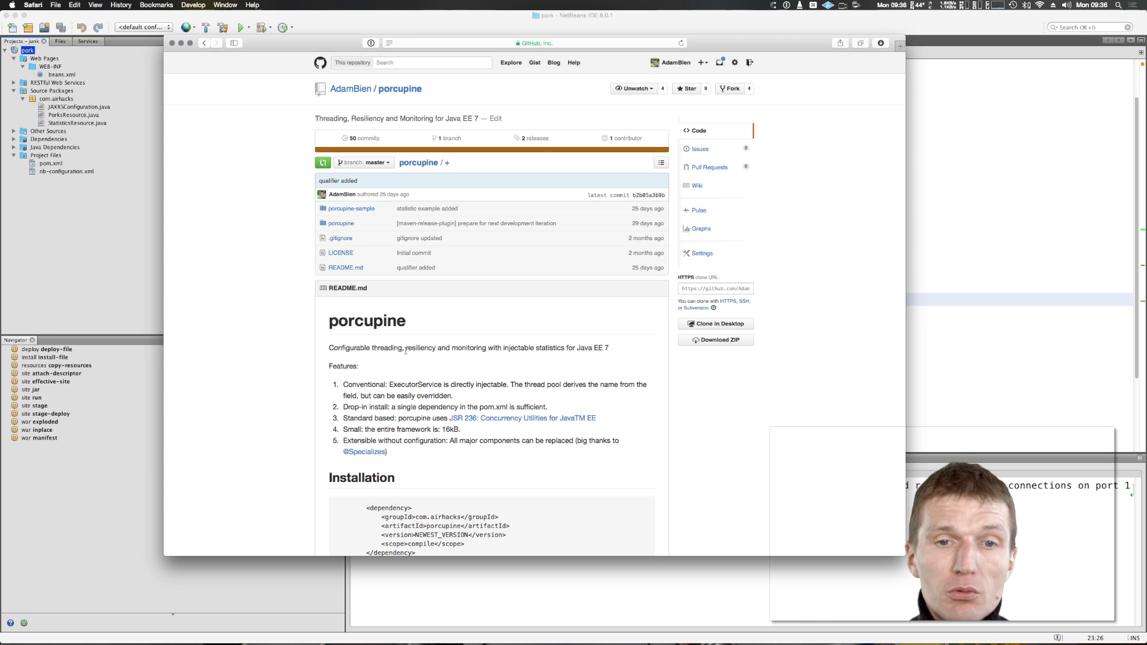
{"action": "scroll", "scroll_direction": "down", "scroll_amount": 3}
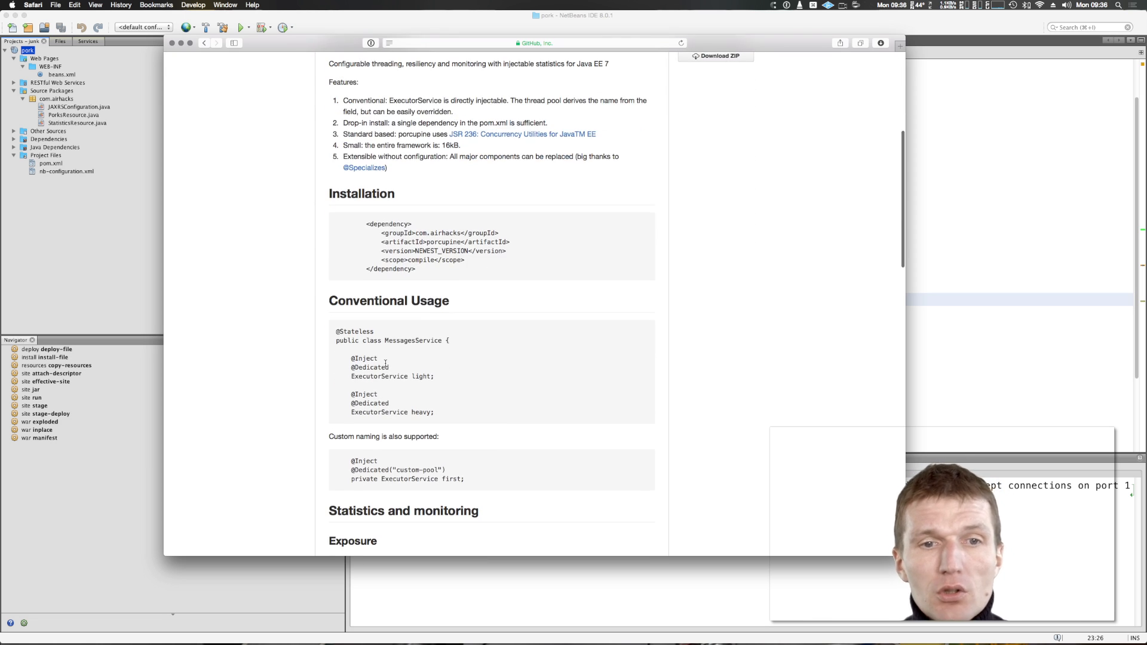